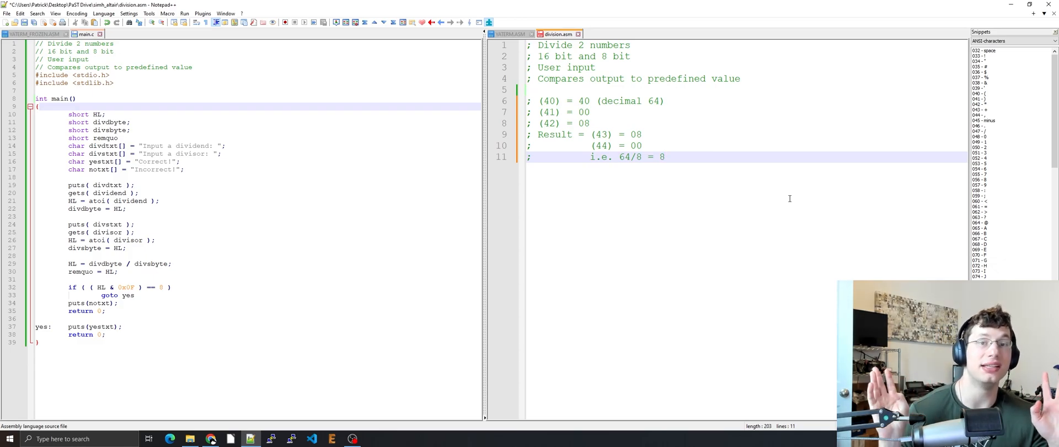
# Step: Delete the example-value comment lines, keeping the four header comments in division.asm
pyautogui.click(664, 156)
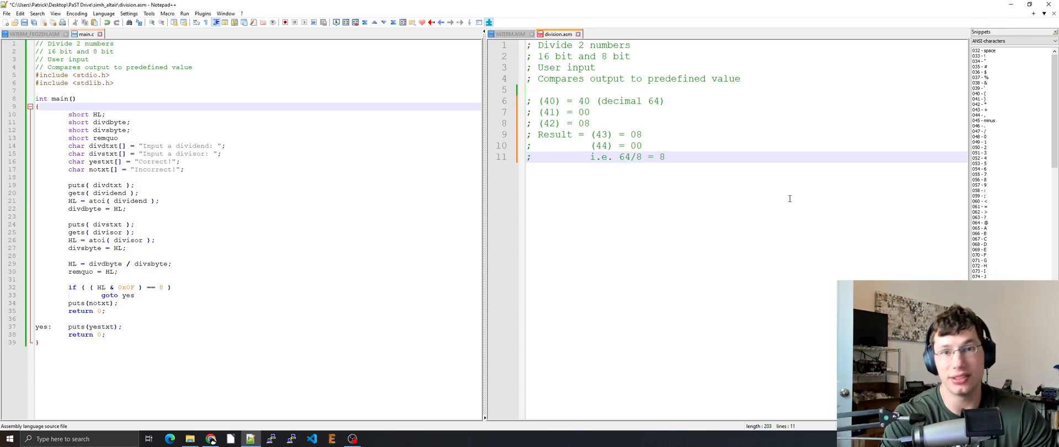
pyautogui.click(665, 157)
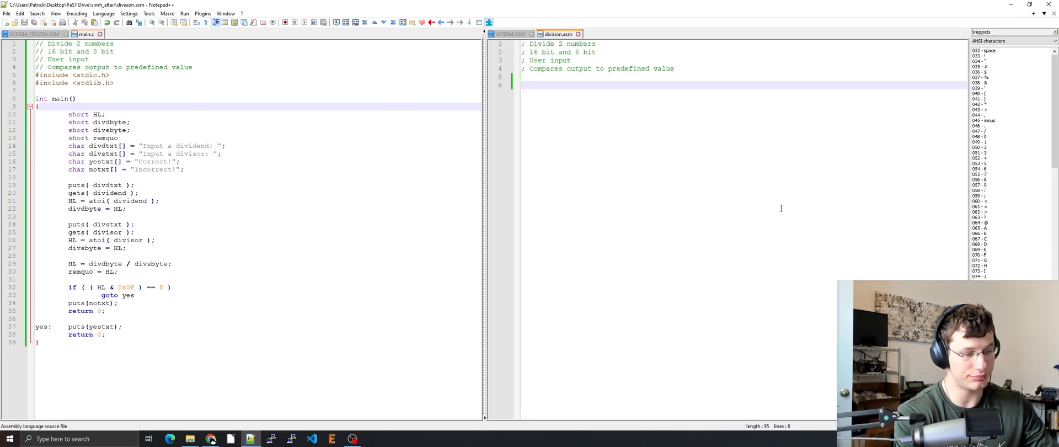
# Step: Define BDOS equ 5, PRINT equ 9, READ and BUFSIZE equates, org 100h and a start label
pyautogui.write('BDOS\tequ\t5')
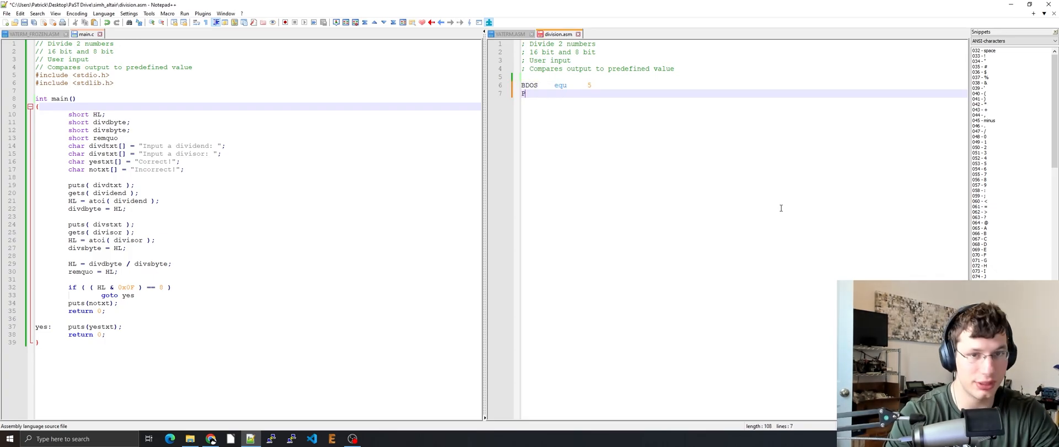
pyautogui.write('PRINT\tequ\t9')
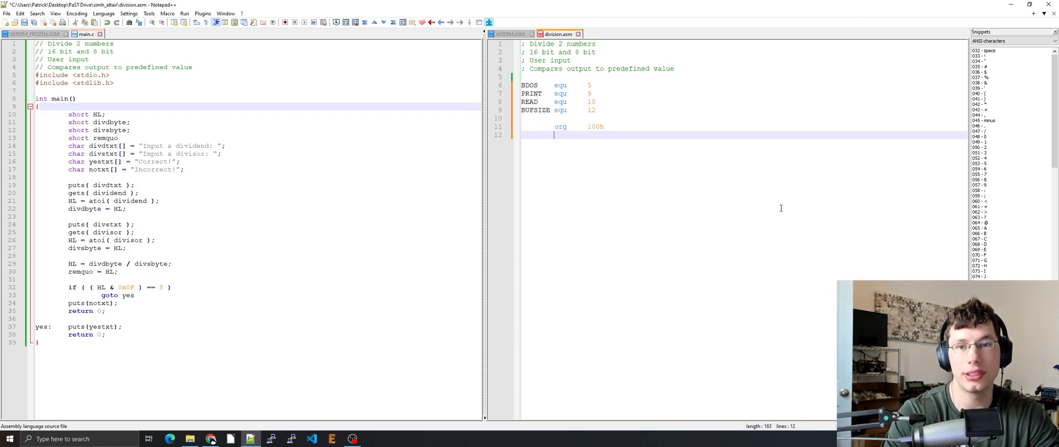
pyautogui.write('start')
pyautogui.write('puts')
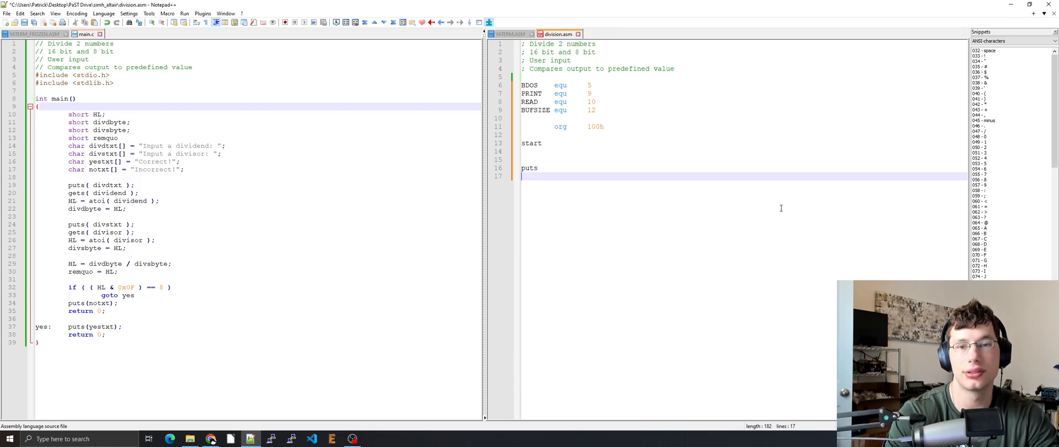
# Step: Write puts and gets subroutines that push registers, load C with PRINT/READ and call BDOS
pyautogui.write('gets')
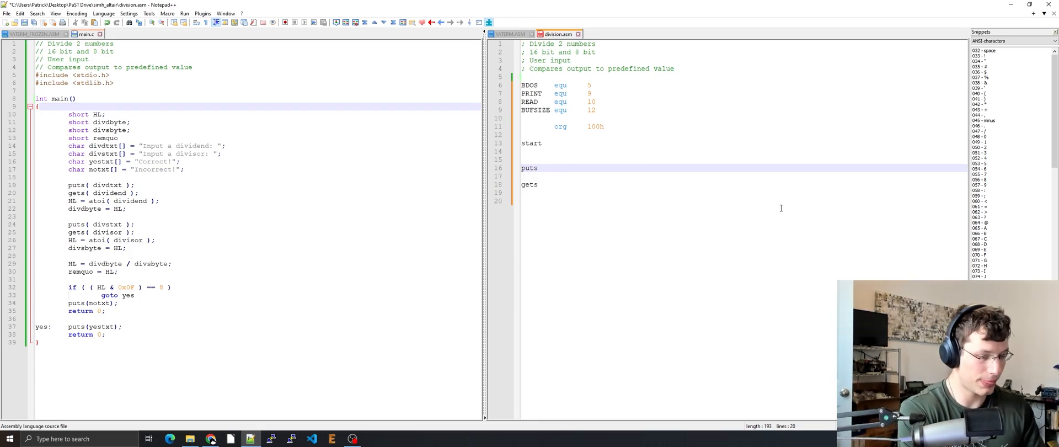
pyautogui.write('push\tb')
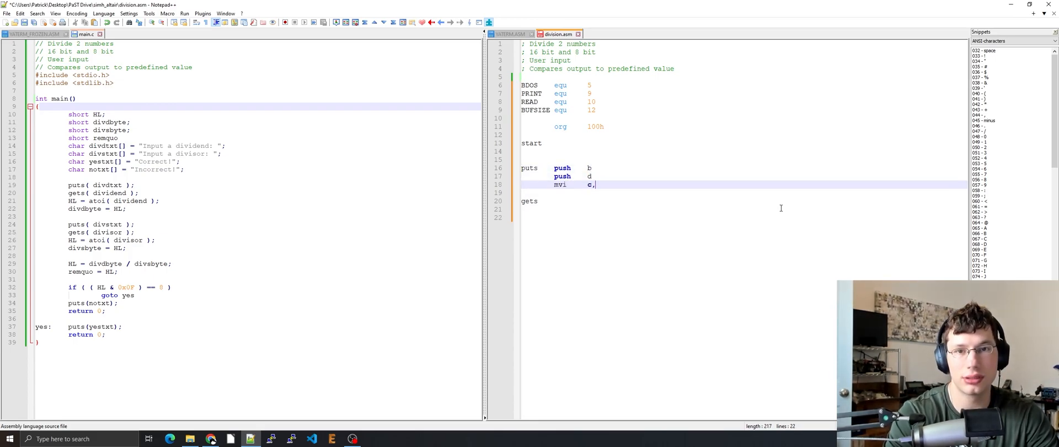
pyautogui.write('PRINT')
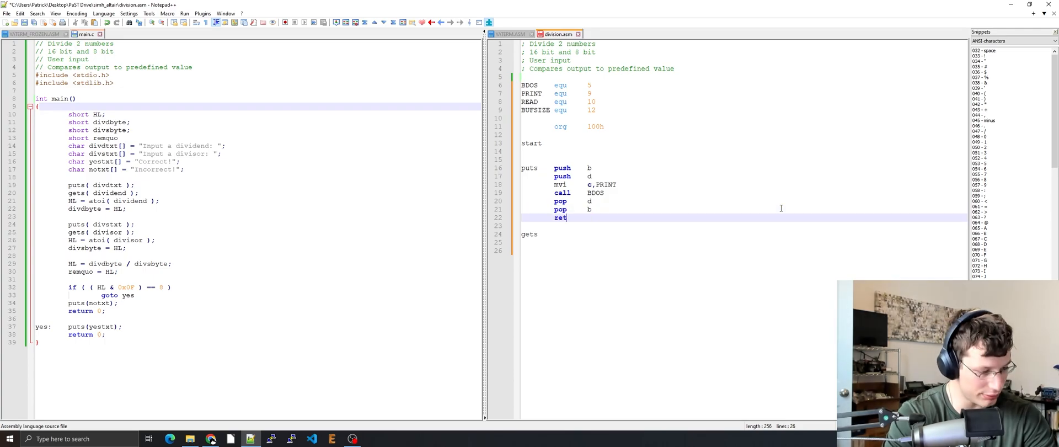
pyautogui.write('push\tb')
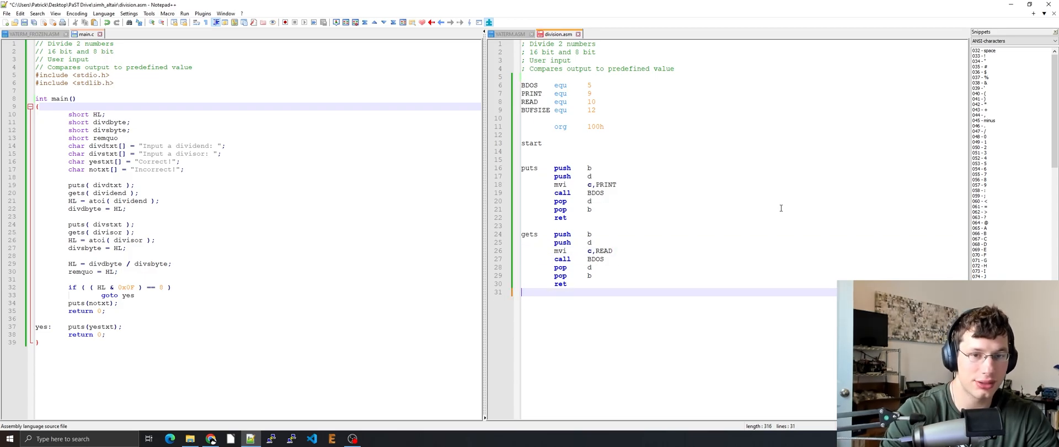
pyautogui.press('enter')
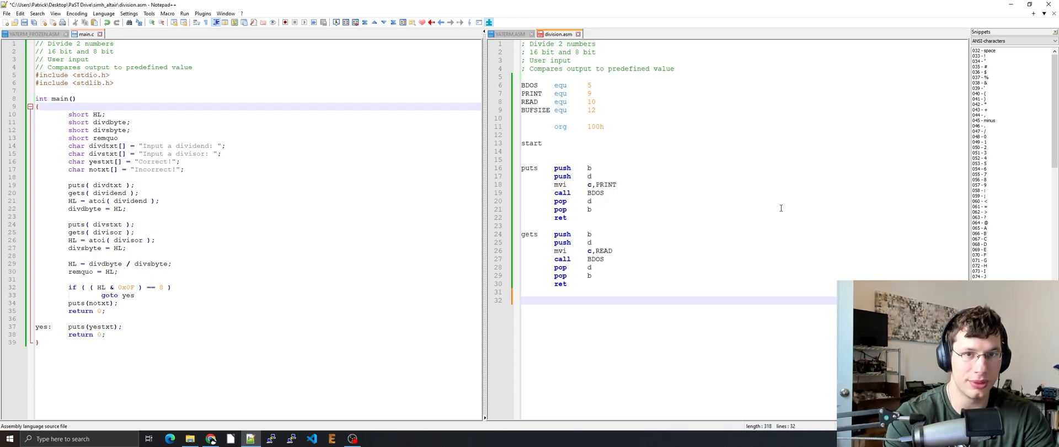
# Step: Declare divdtxt/divstxt/yestxt/notxt strings, divdbyte, divsbyte, remquo words and dividend/divisor buffers
pyautogui.write("divdtxt db      'Input a dividend: ','$")
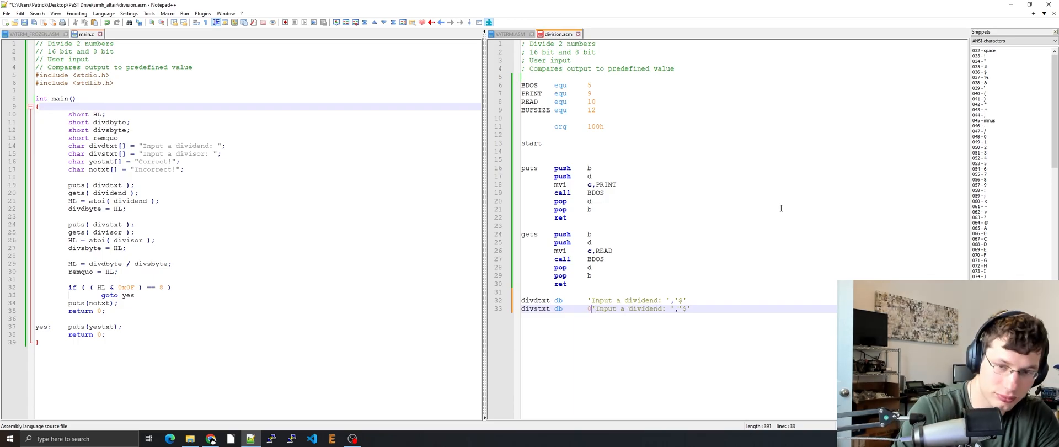
pyautogui.write('0Ah,0Dh,')
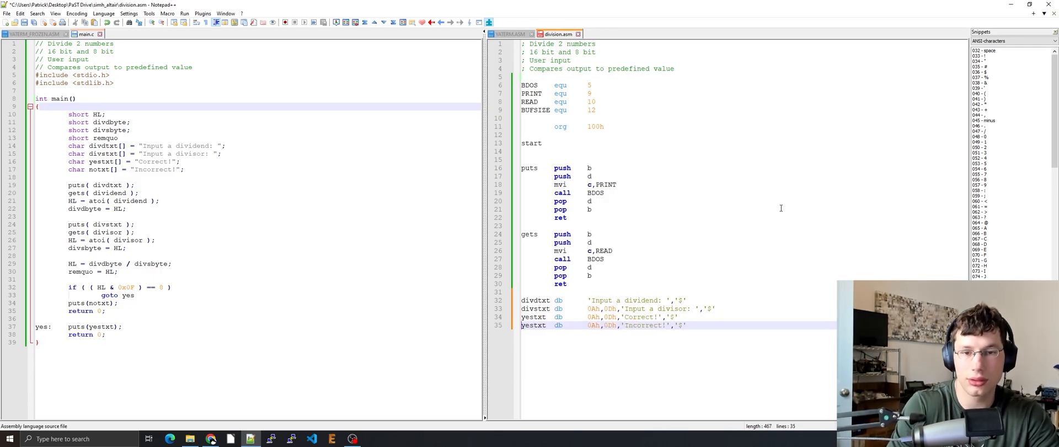
pyautogui.write('divdbyte')
pyautogui.write('dw      0')
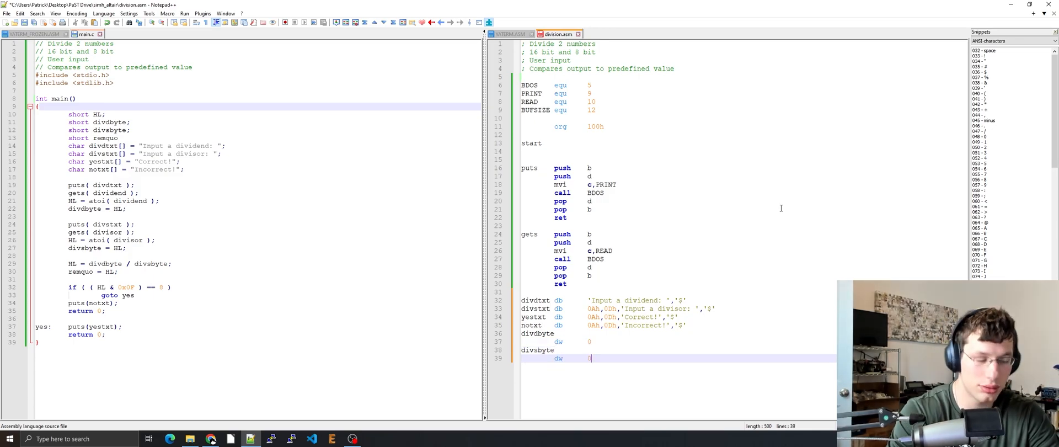
pyautogui.write('remquo\tdw')
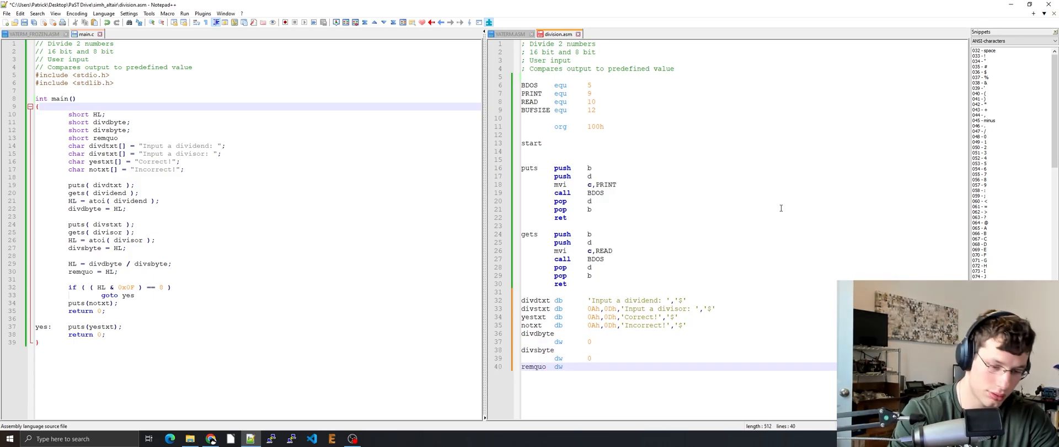
pyautogui.write('dividend')
pyautogui.write('divisor')
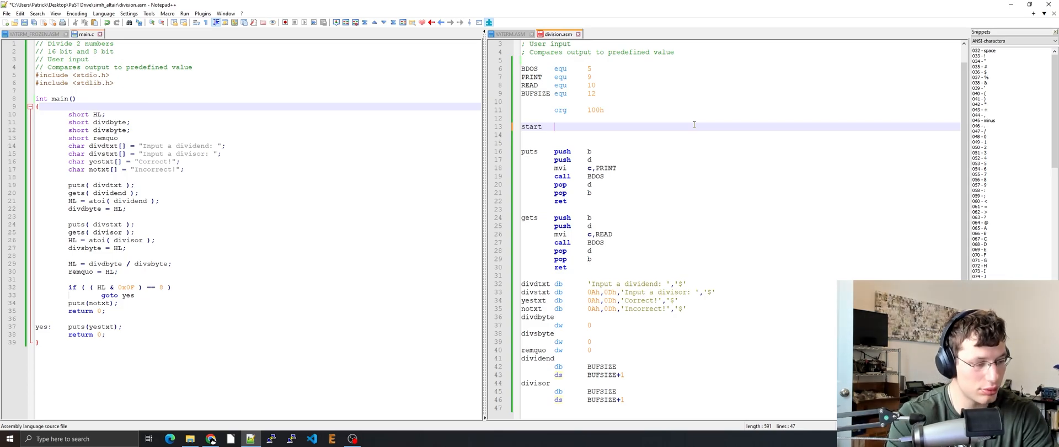
# Step: Load divdtxt into D and call puts, commented as puts( divdtxt )
pyautogui.write('lxi\td,')
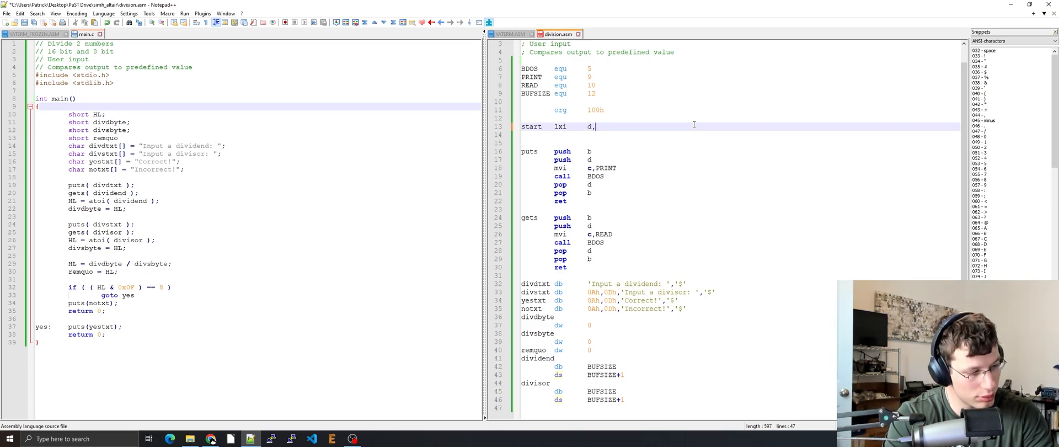
pyautogui.write('divdtxt')
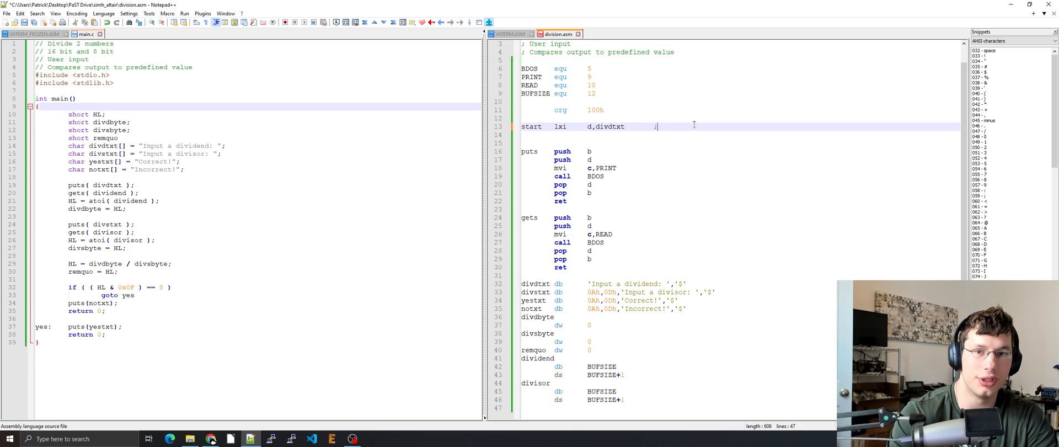
pyautogui.write('p')
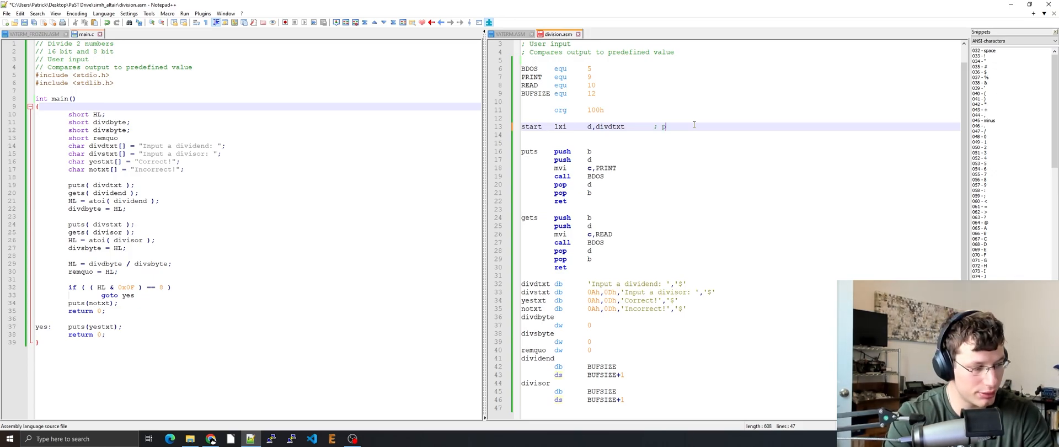
pyautogui.write('uts(')
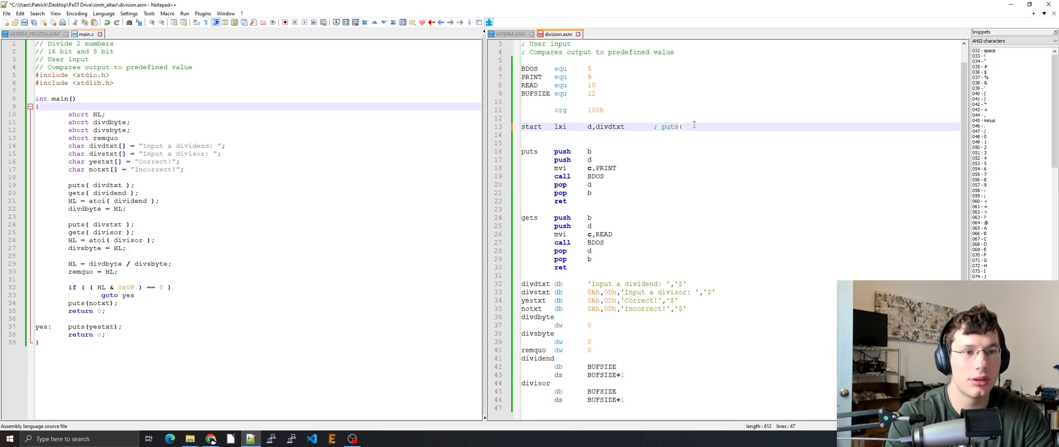
pyautogui.write('divdtx')
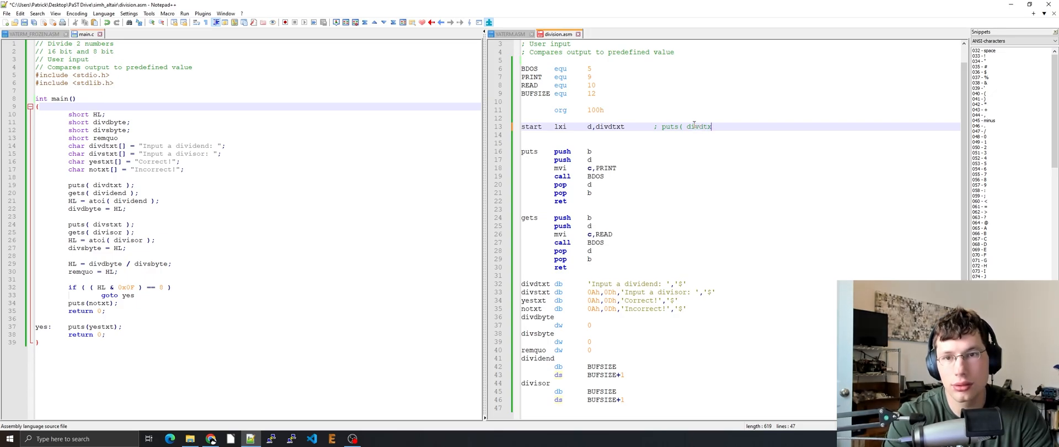
pyautogui.press('enter')
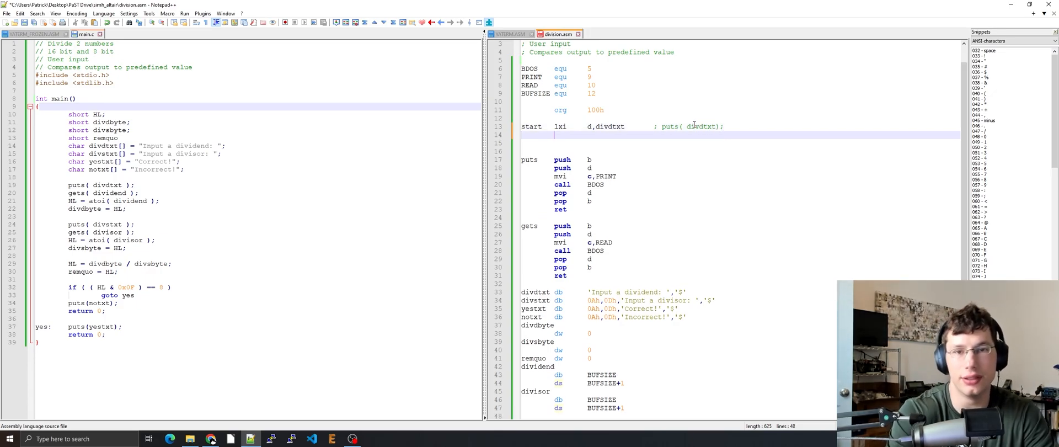
pyautogui.write('call\tputs')
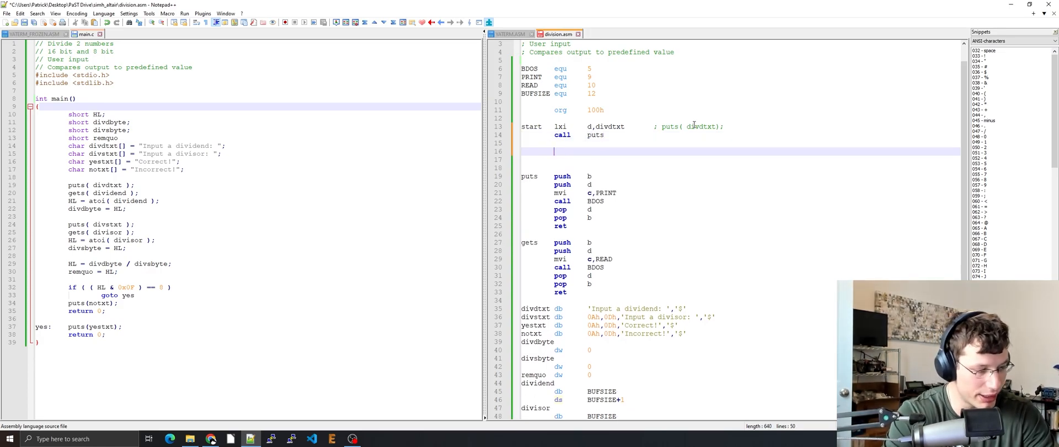
# Step: Read into the dividend buffer with gets, then load dividend and comment HL = atoi( dividend )
pyautogui.write('lxi')
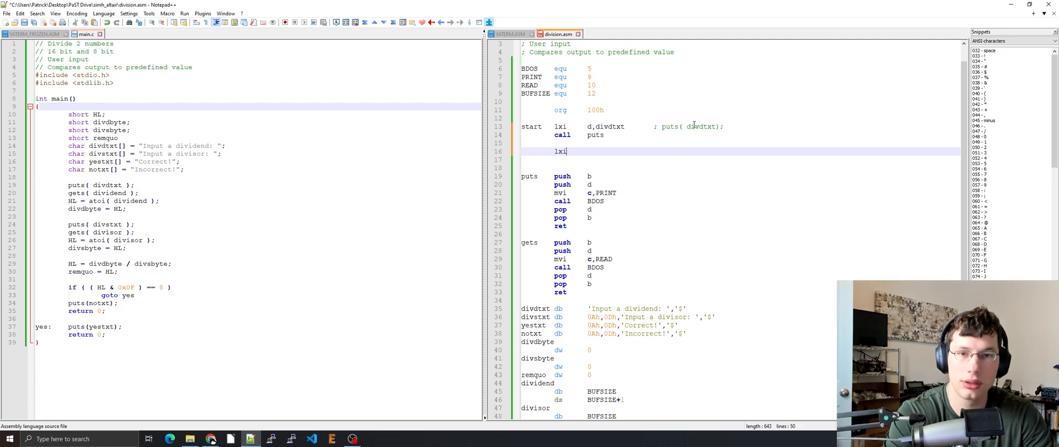
pyautogui.write('d,dividend')
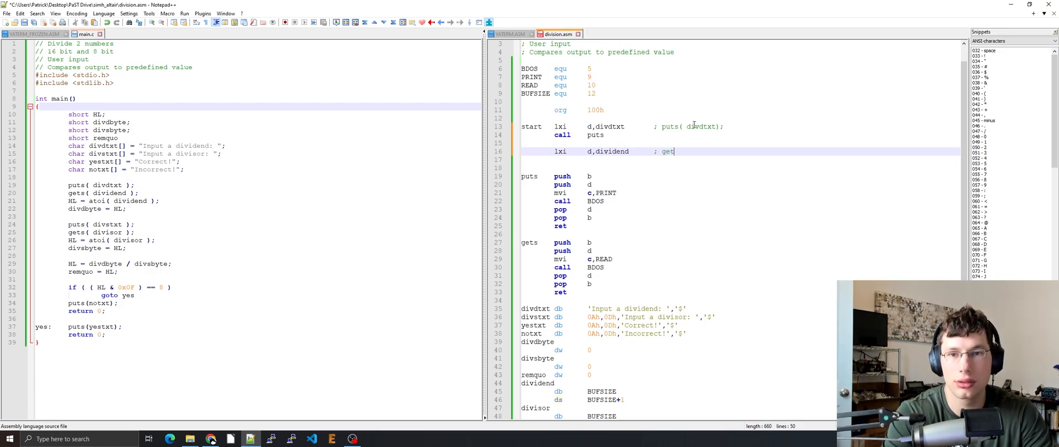
pyautogui.write('s( dividend')
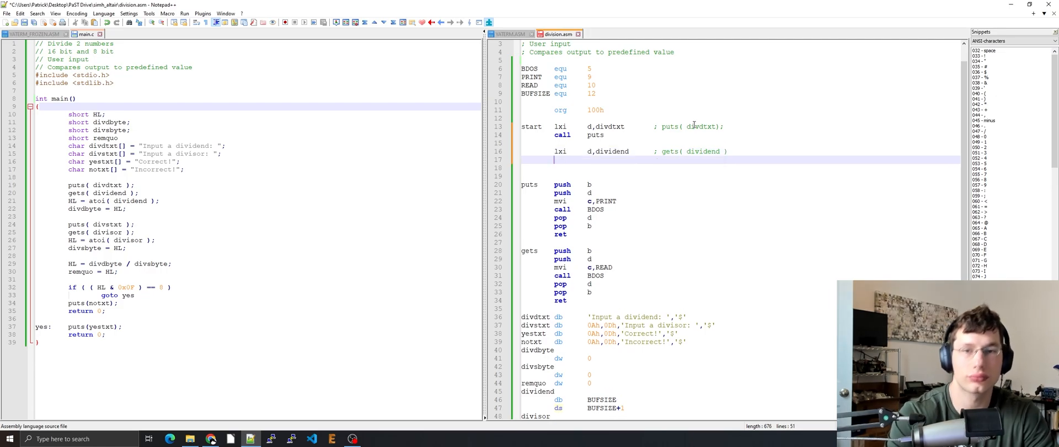
pyautogui.write('(')
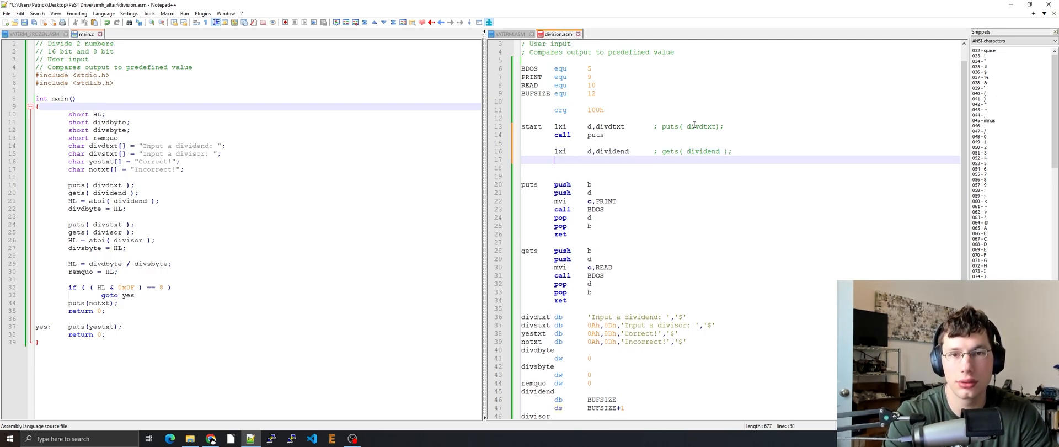
pyautogui.write('call\tgets')
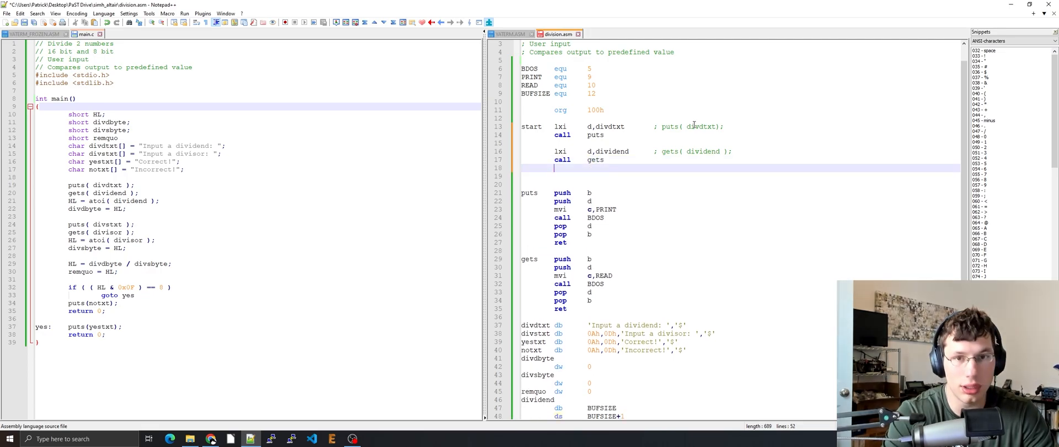
pyautogui.write('lxi')
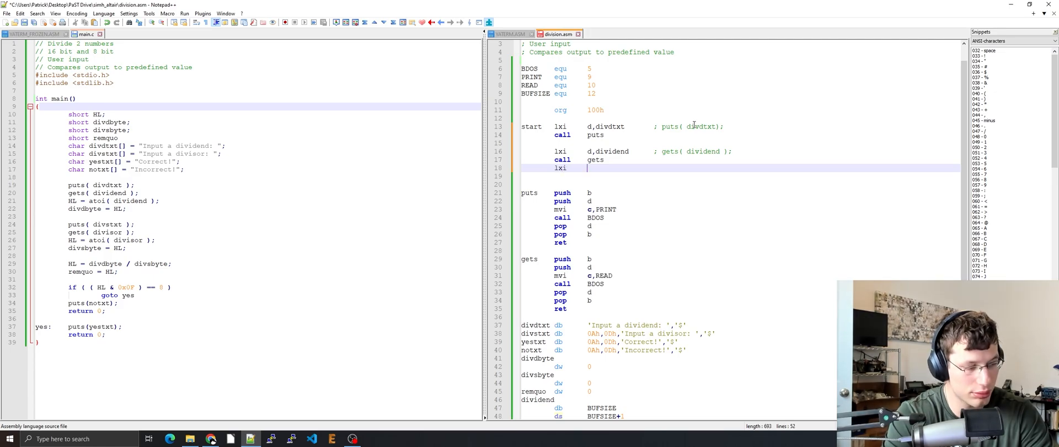
pyautogui.write('d,dividen')
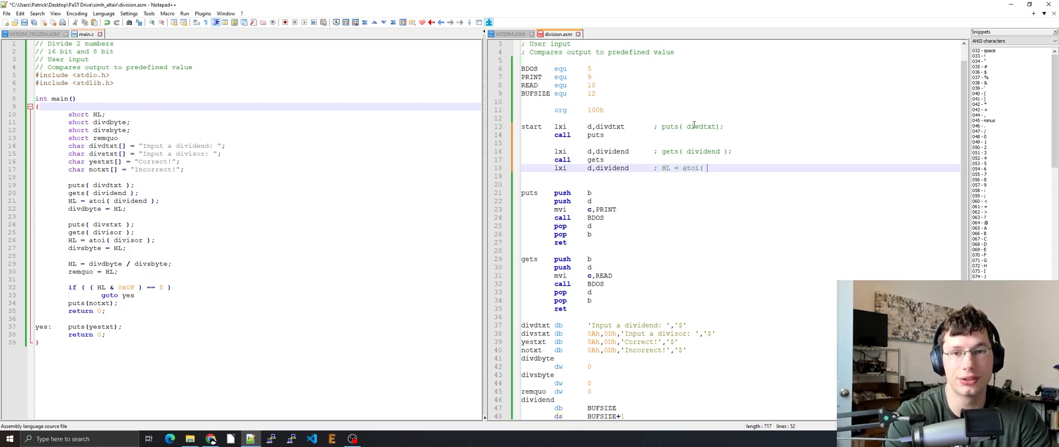
pyautogui.write('dividend );')
pyautogui.write('a')
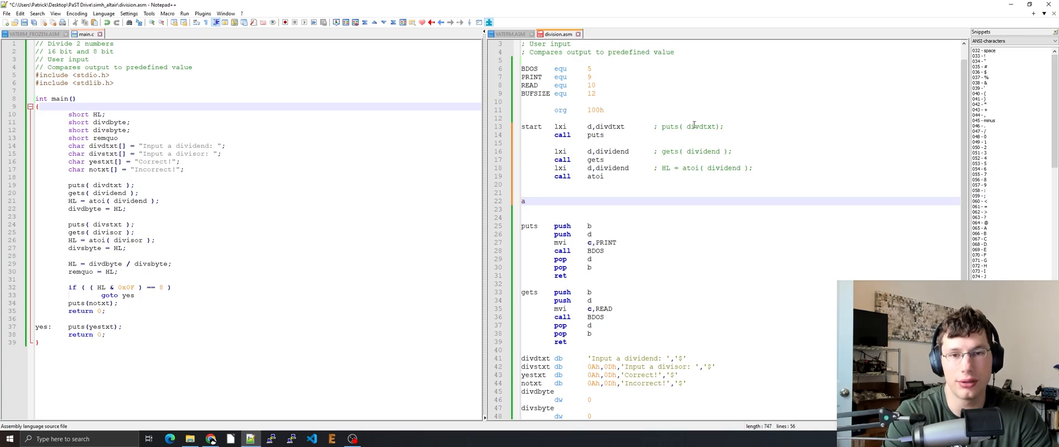
# Step: Add an empty atoi routine ending in ret and begin the shld store after the atoi call
pyautogui.write('toi')
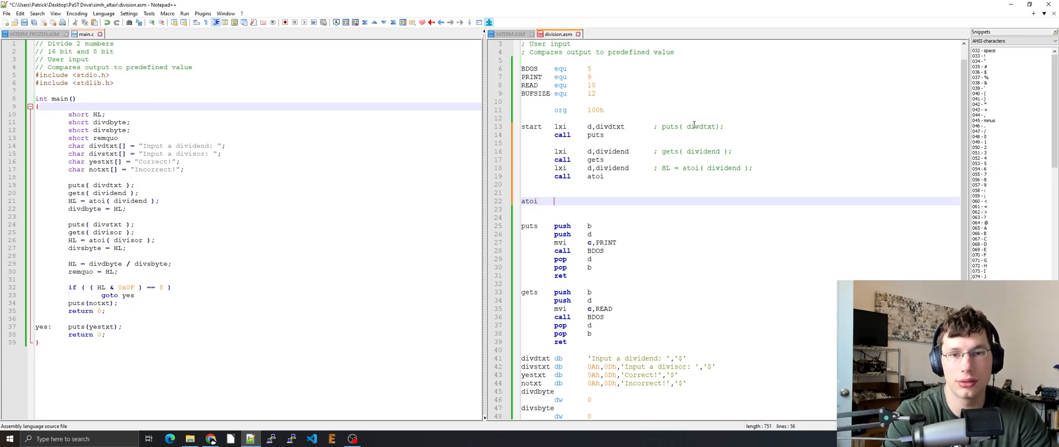
pyautogui.write('ret')
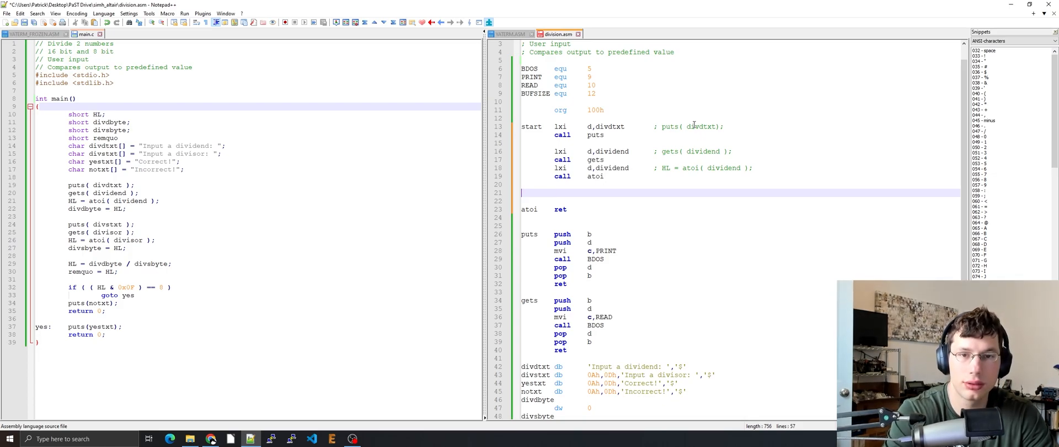
pyautogui.write('d')
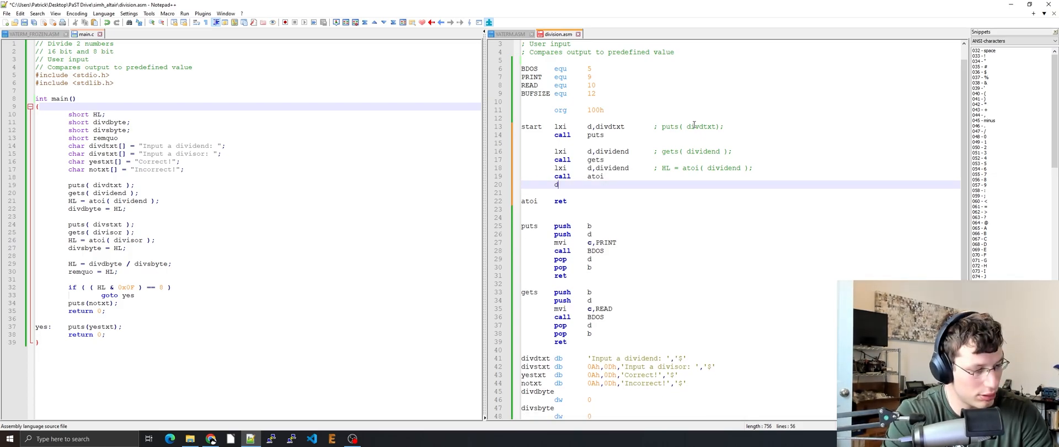
pyautogui.write('shld')
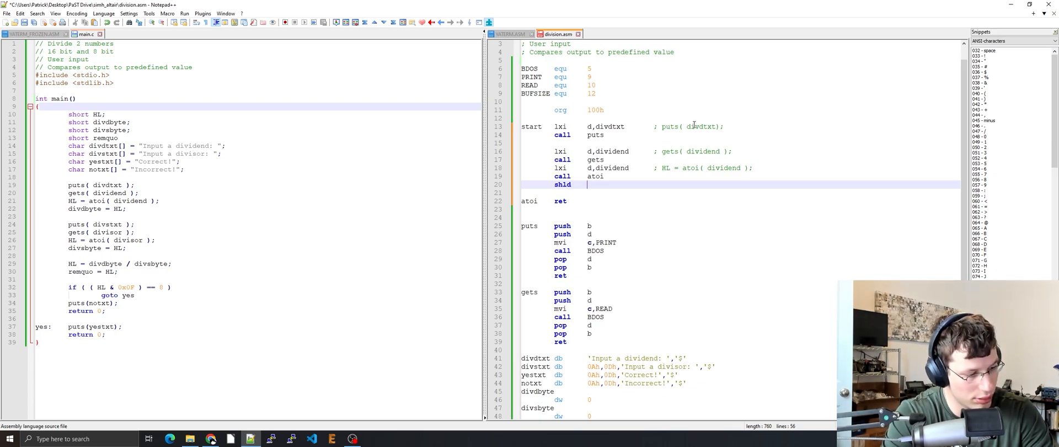
# Step: Store HL into divdbyte with the comment divdbyte = HL; and start the copied divisor block
pyautogui.write('d')
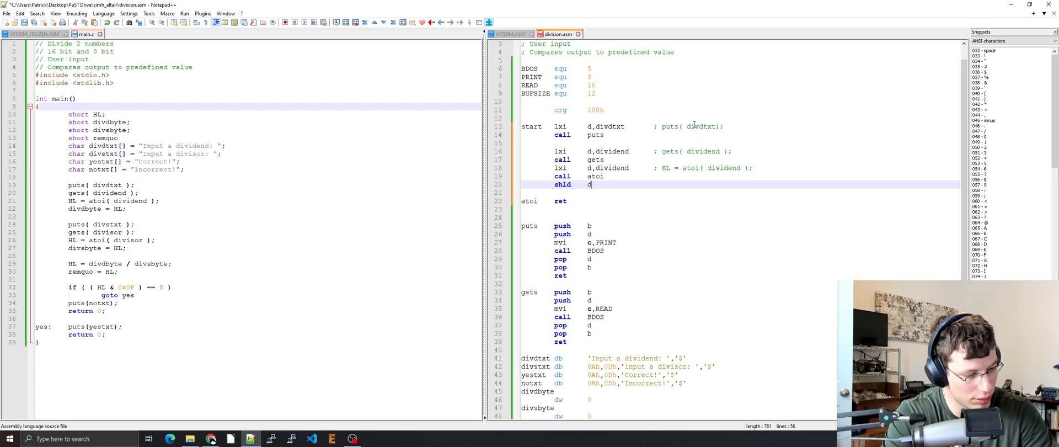
pyautogui.write('divdbyute')
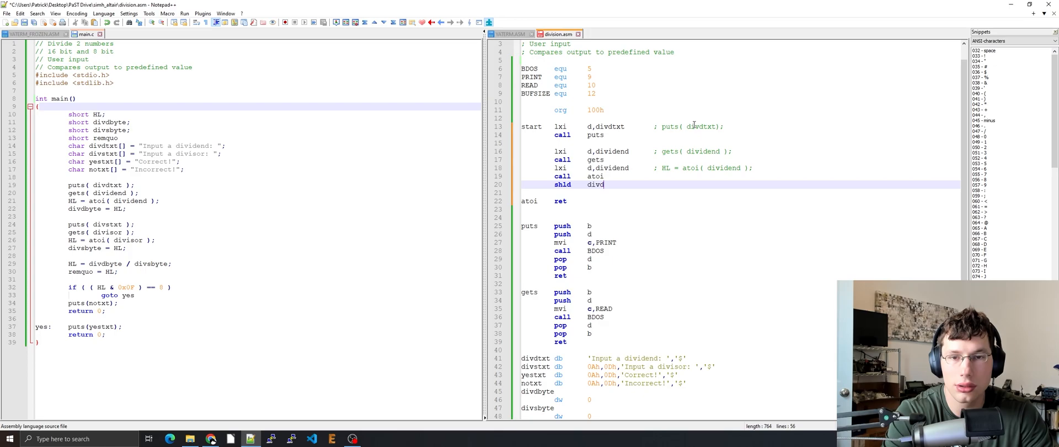
pyautogui.write('byte')
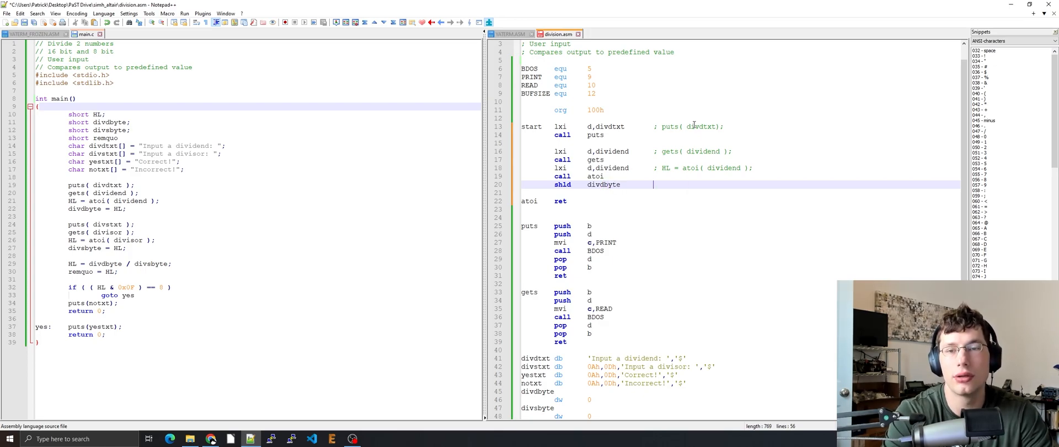
pyautogui.write(';')
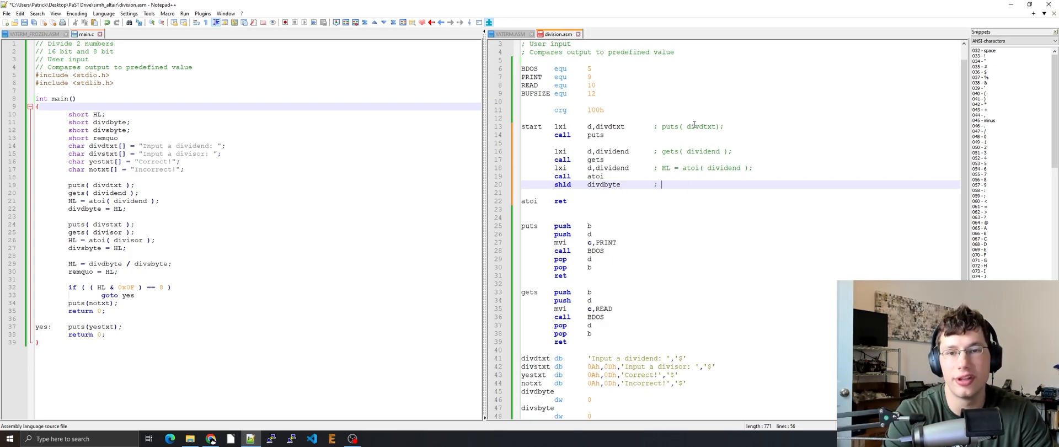
pyautogui.write('divb')
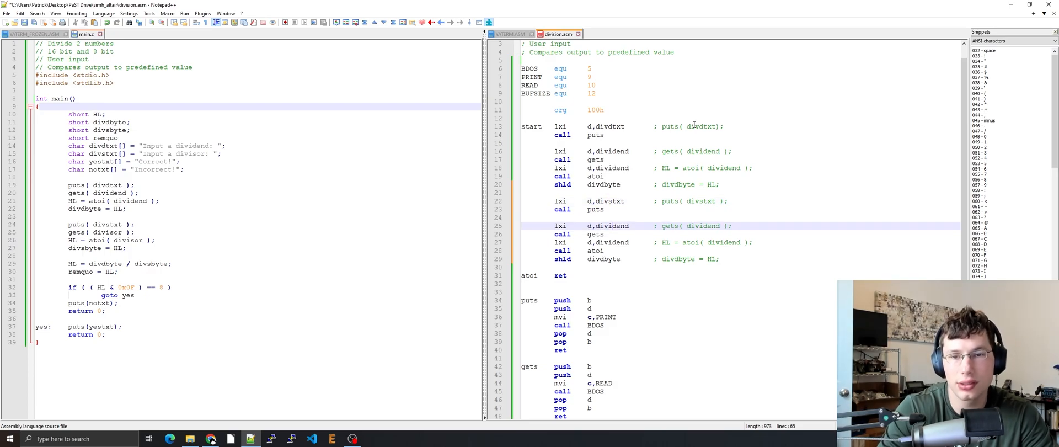
# Step: Replace dividend with divisor and divdbyte with divsbyte in the copied input block
pyautogui.write('divisor')
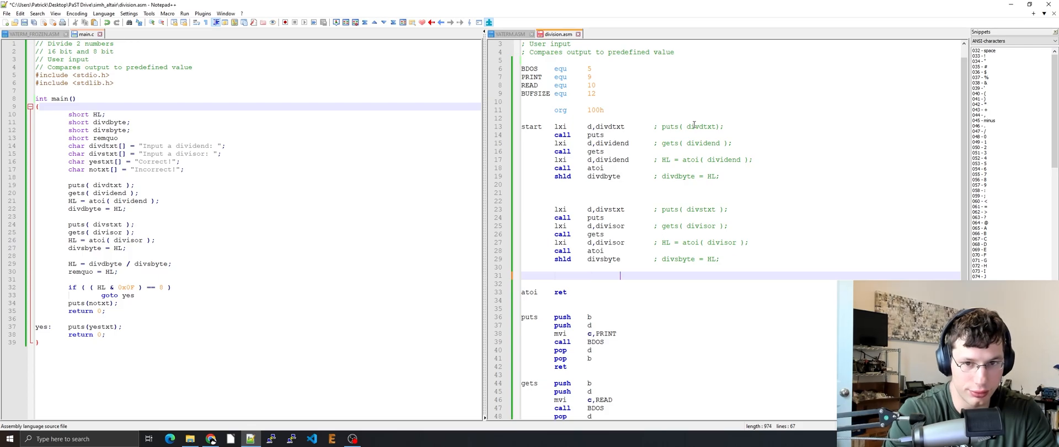
# Step: Add the comment '; HL = divdbyte / divsbyte;' after the divisor block
pyautogui.write('; HL = divd')
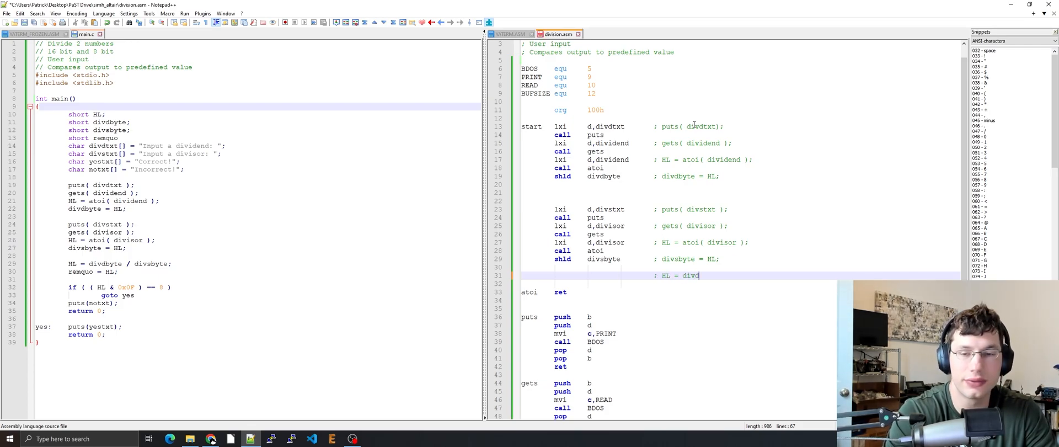
pyautogui.write('byte /')
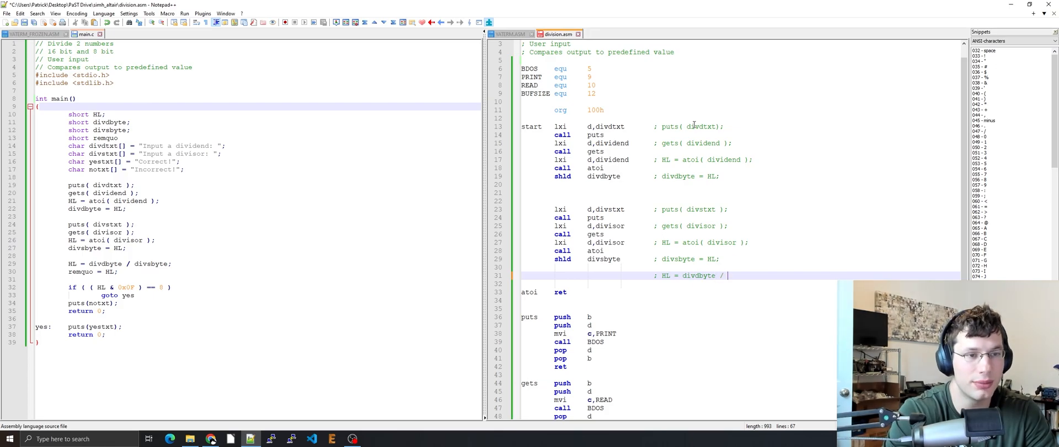
pyautogui.write('div')
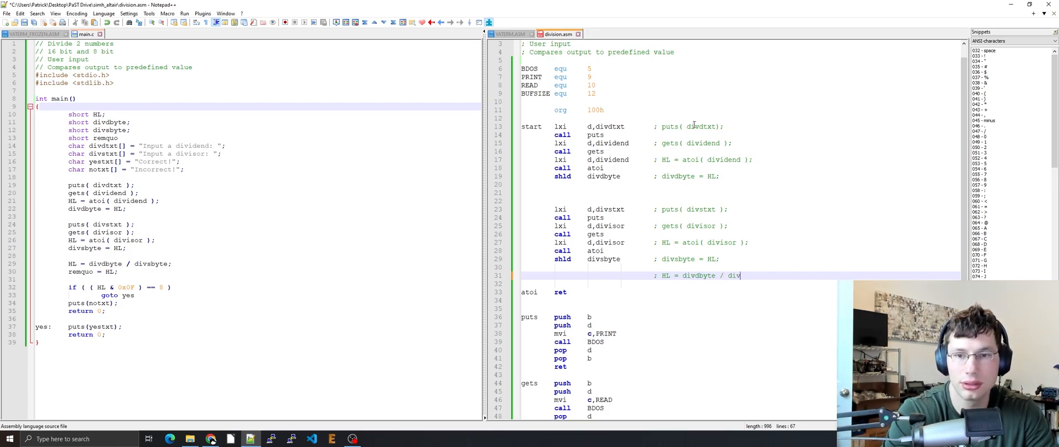
pyautogui.write('sbyte;')
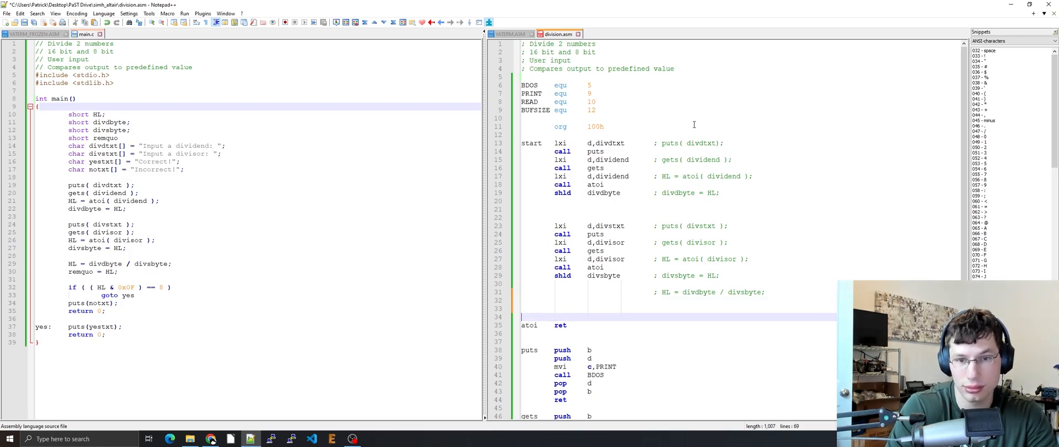
# Step: Write lhld divdbyte and lda divsbyte with comments 'divdbyte -> HL' and 'divsbyte -> A'
pyautogui.write('lhld    divdbyte        ;')
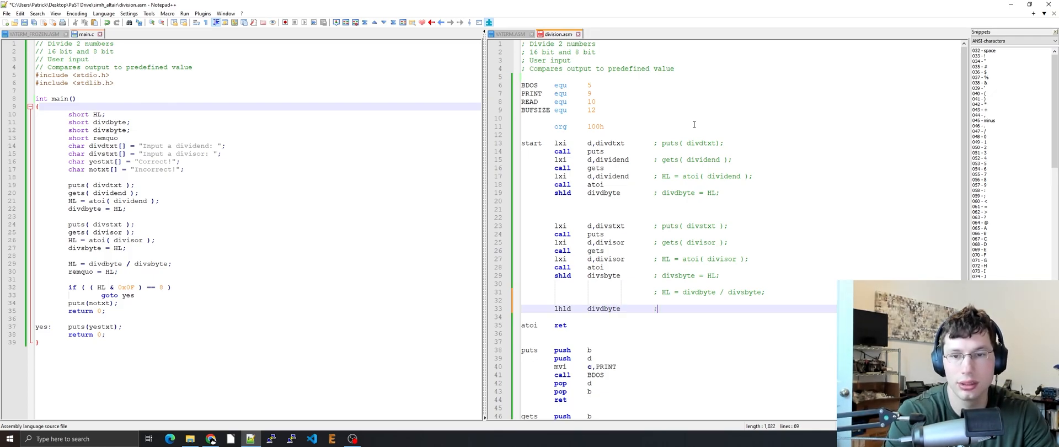
pyautogui.write('di')
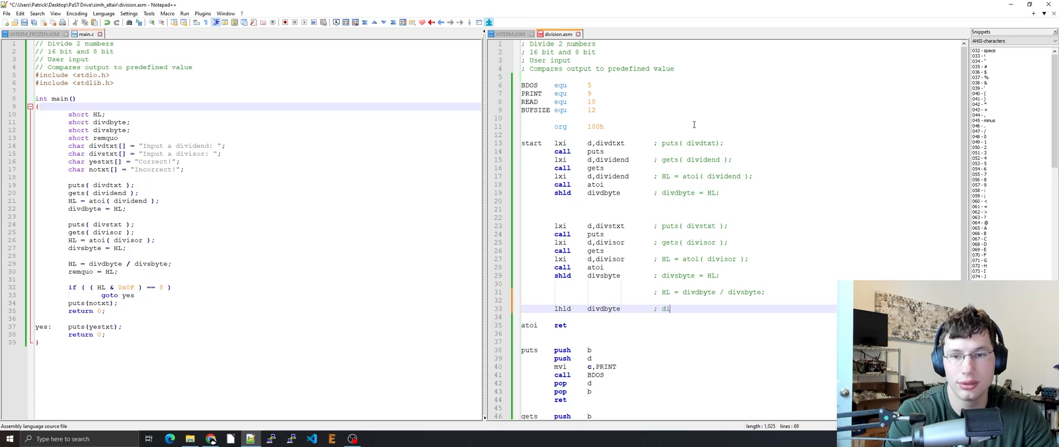
pyautogui.write('vdbyte =')
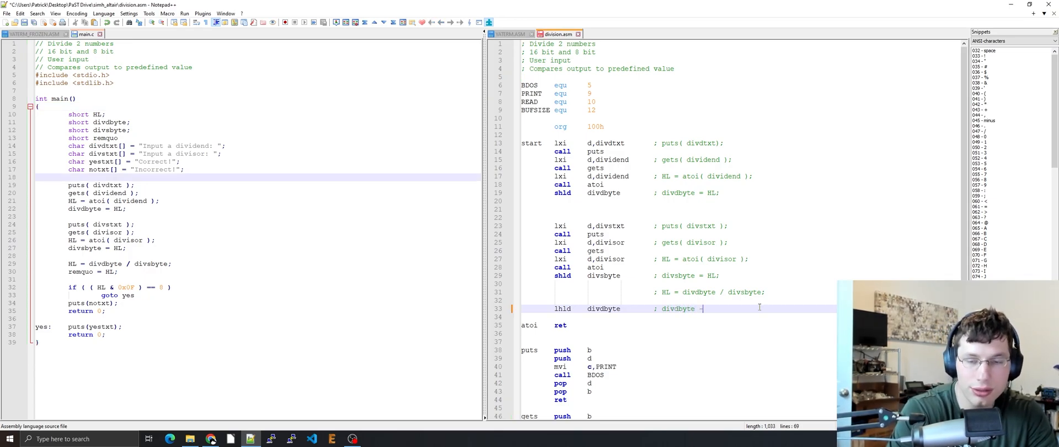
pyautogui.write('-> HL')
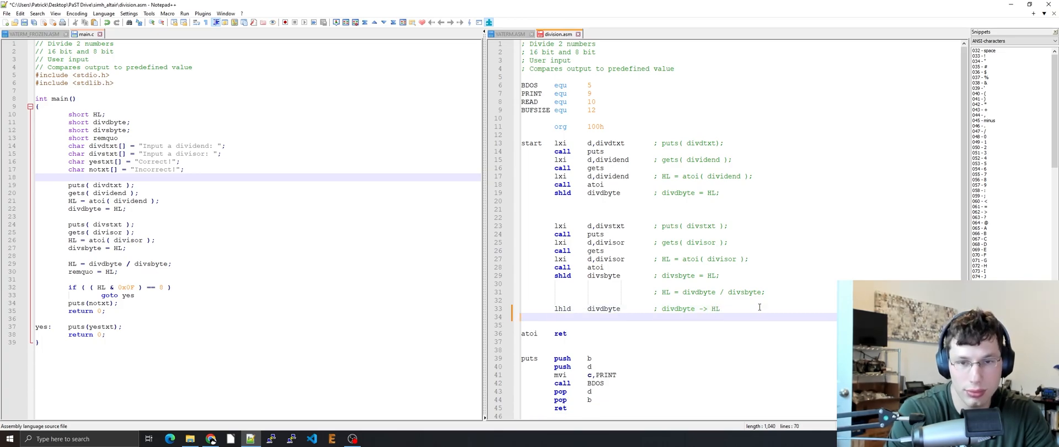
pyautogui.write('lda\tdivsbyte')
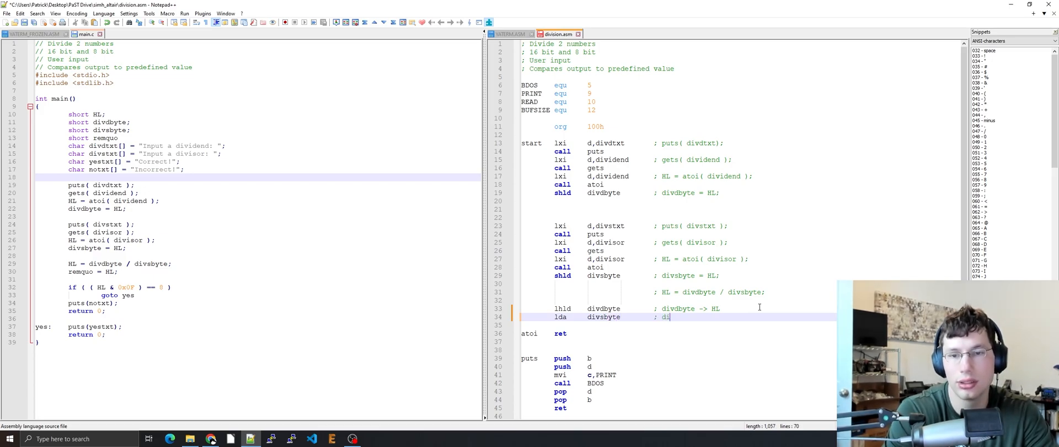
pyautogui.write('vsbyte ->')
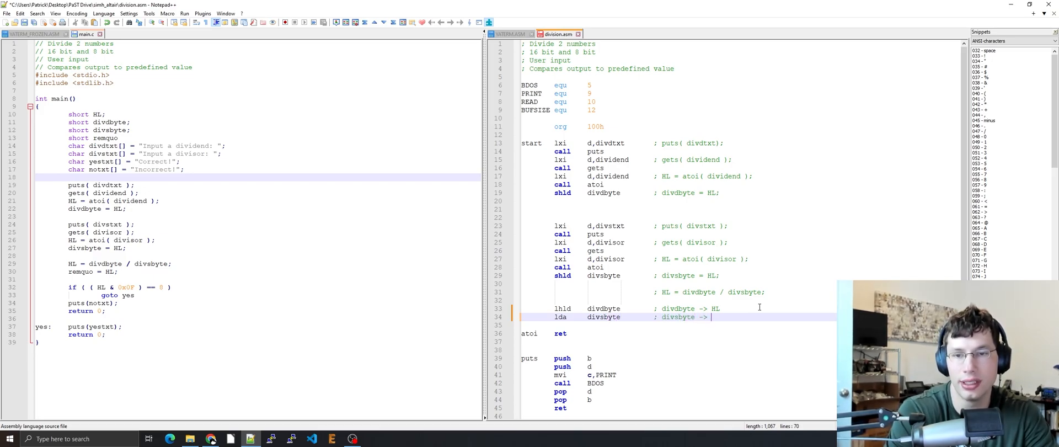
pyautogui.write('A')
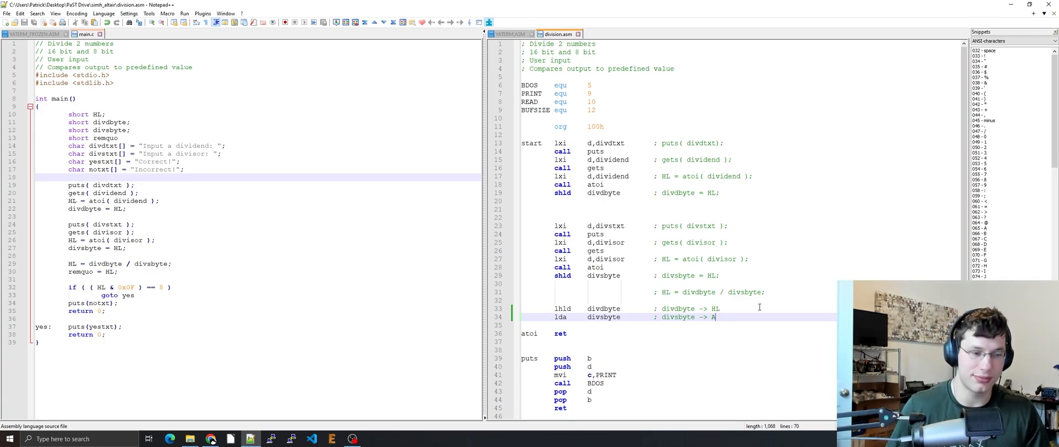
pyautogui.press('Enter')
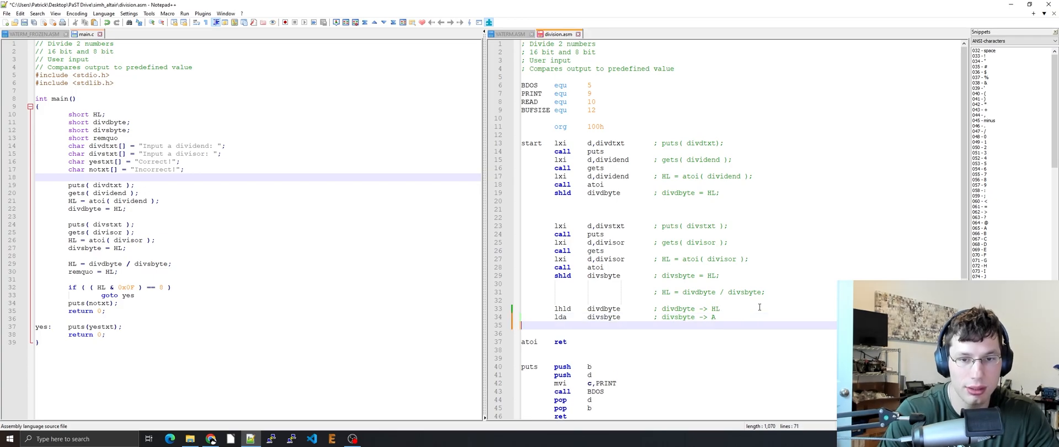
# Step: Write mov c,a and mvi b,8 after a blank line, then begin the div label
pyautogui.press('enter')
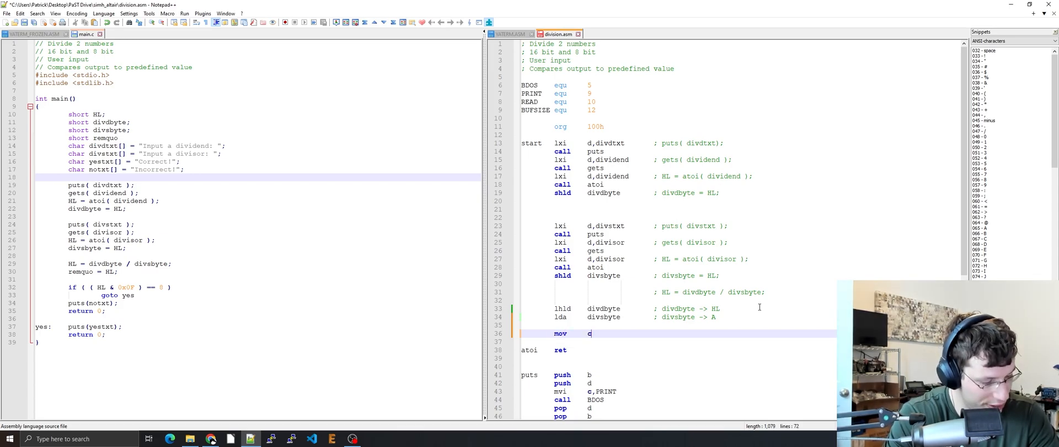
pyautogui.write(',a')
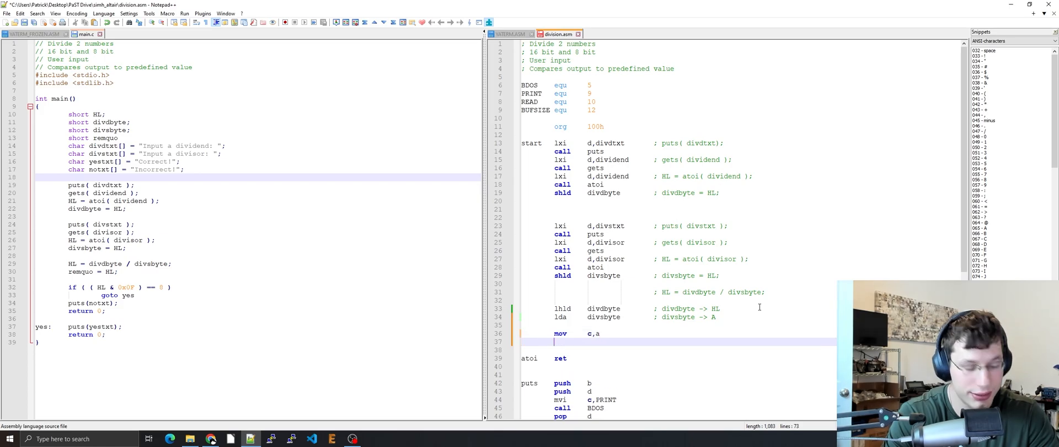
pyautogui.write('mvi\tb,0')
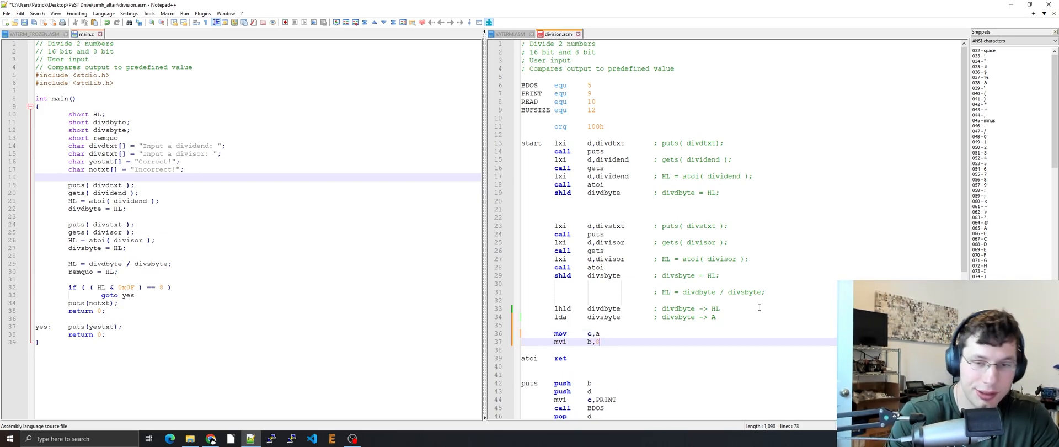
pyautogui.write('8')
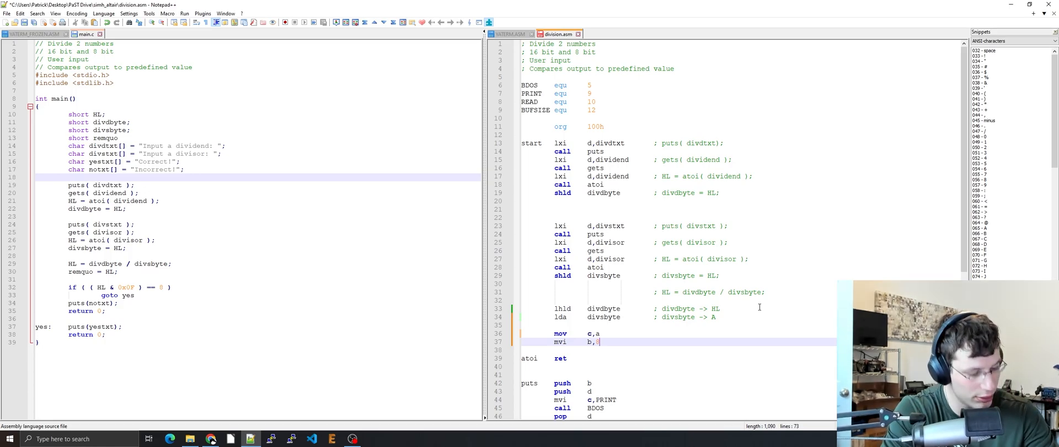
pyautogui.write('div')
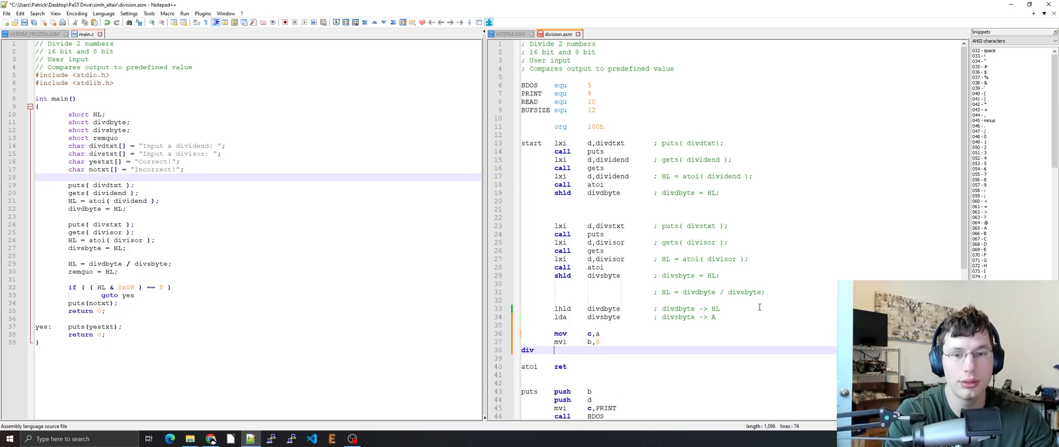
# Step: Write the loop body dad h, mov a,h, sub c and jc cnt
pyautogui.write('dad')
pyautogui.click(678, 358)
pyautogui.write('mov')
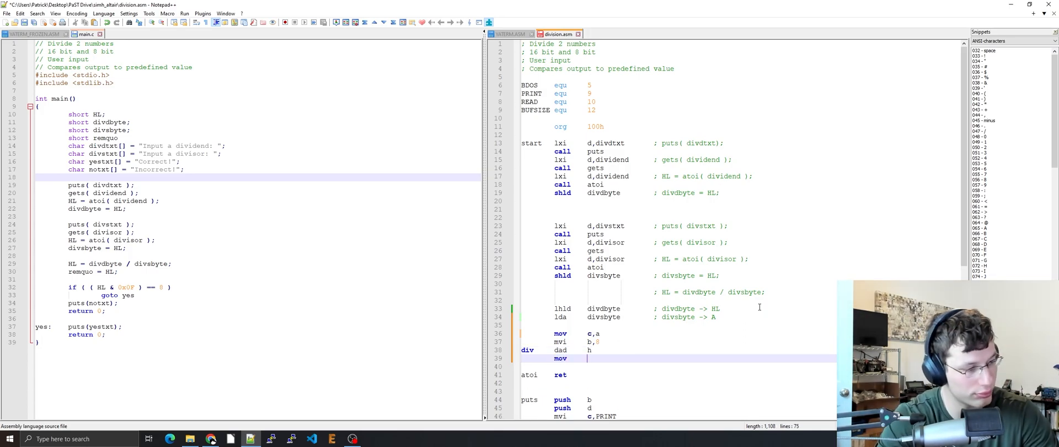
pyautogui.write('a,h')
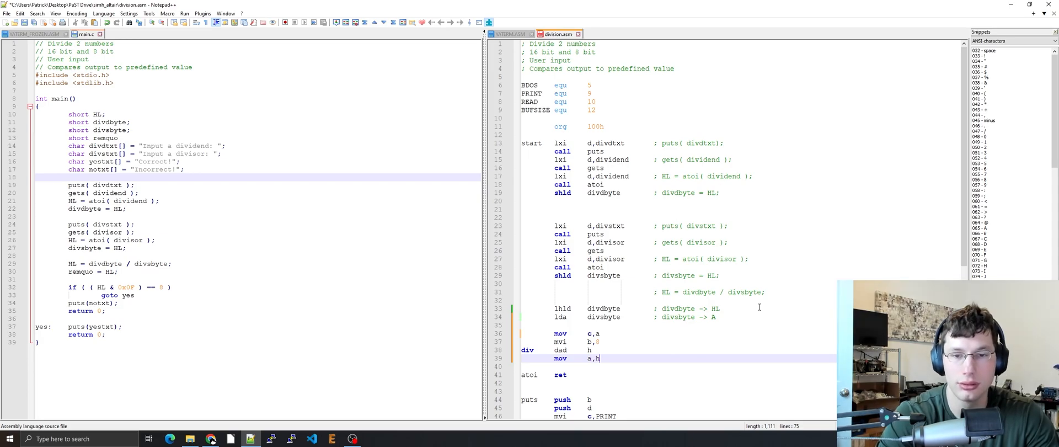
pyautogui.press('enter')
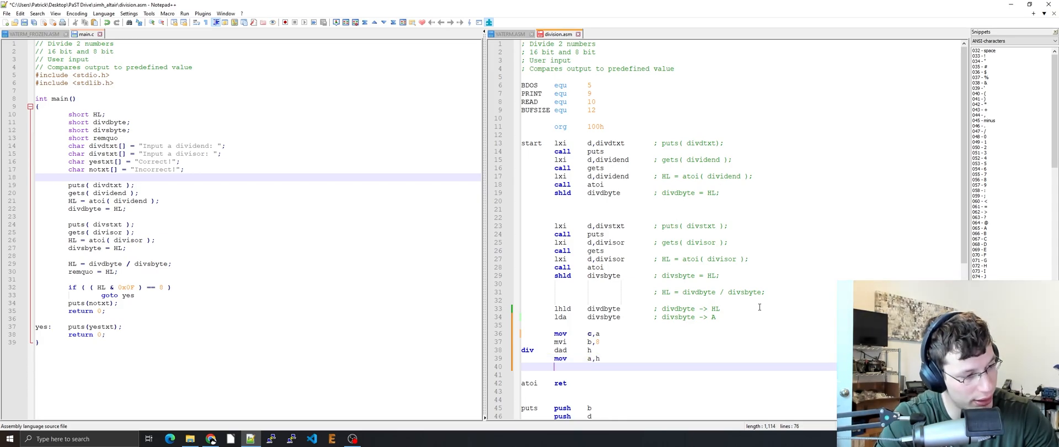
pyautogui.write('sub\tc')
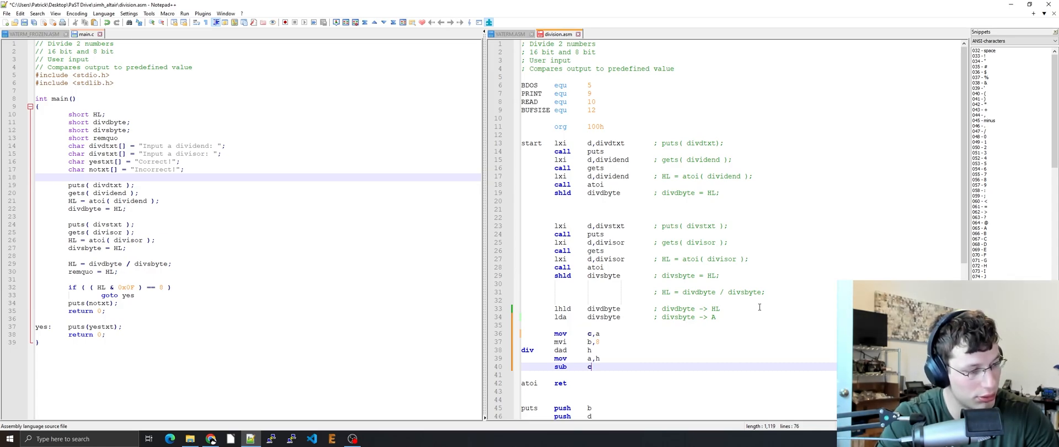
pyautogui.write('jc')
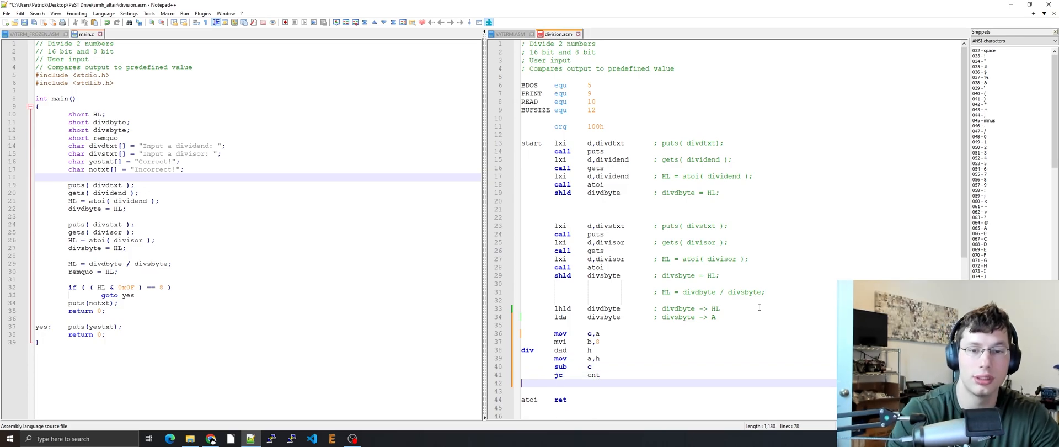
pyautogui.write('cnt')
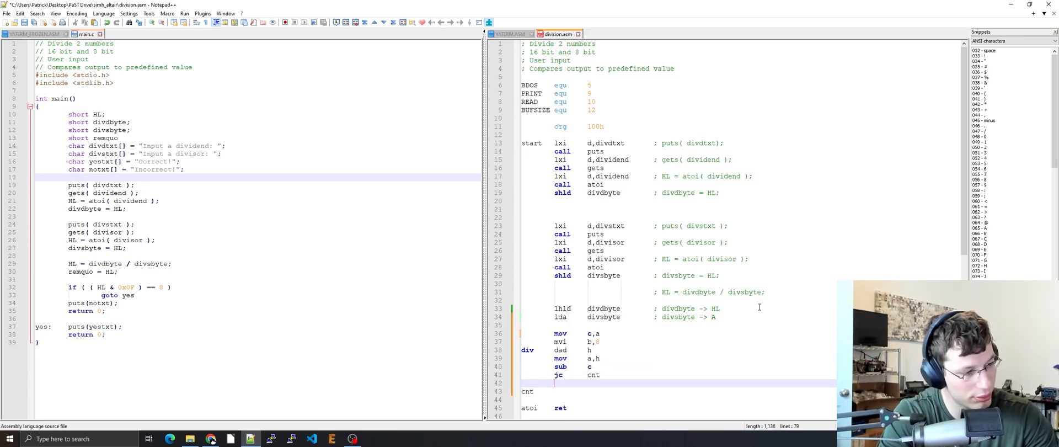
# Step: Finish with mov h,a, inr l, cnt dcr b, jnz div and shld remquo
pyautogui.write('mov h,a')
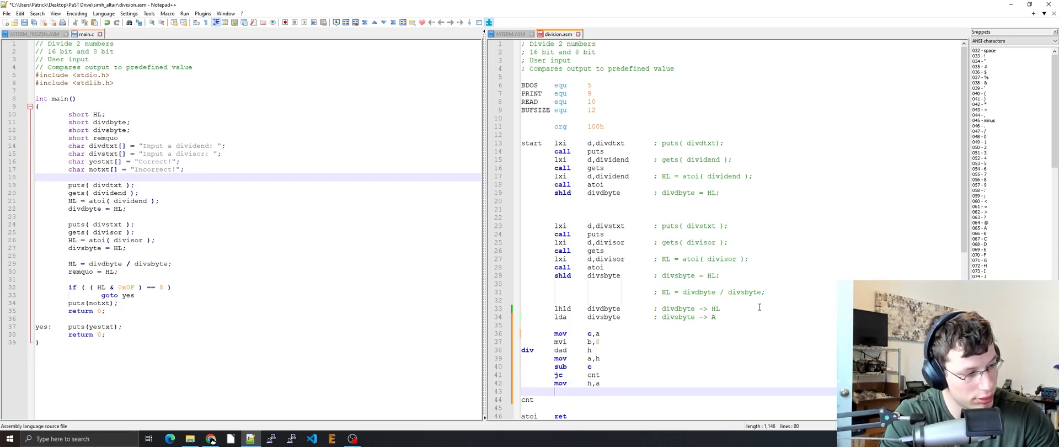
pyautogui.write('inr')
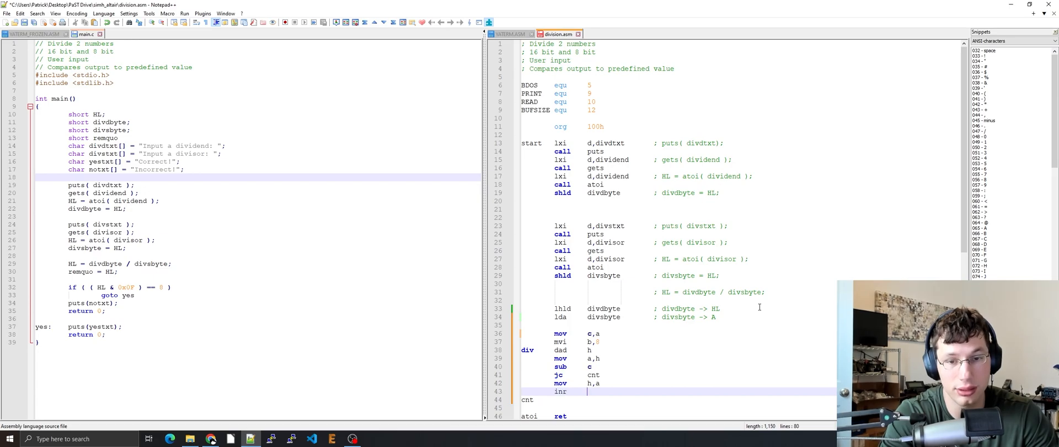
pyautogui.write('l')
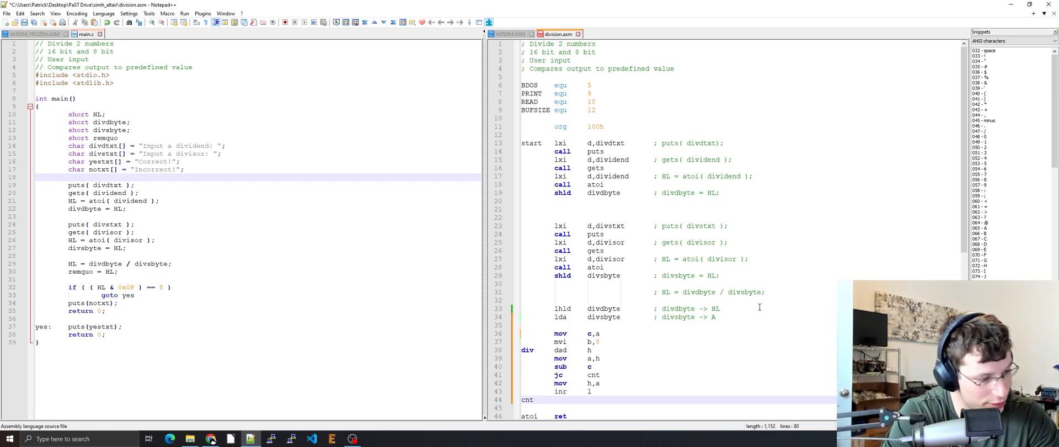
pyautogui.write('dcr b')
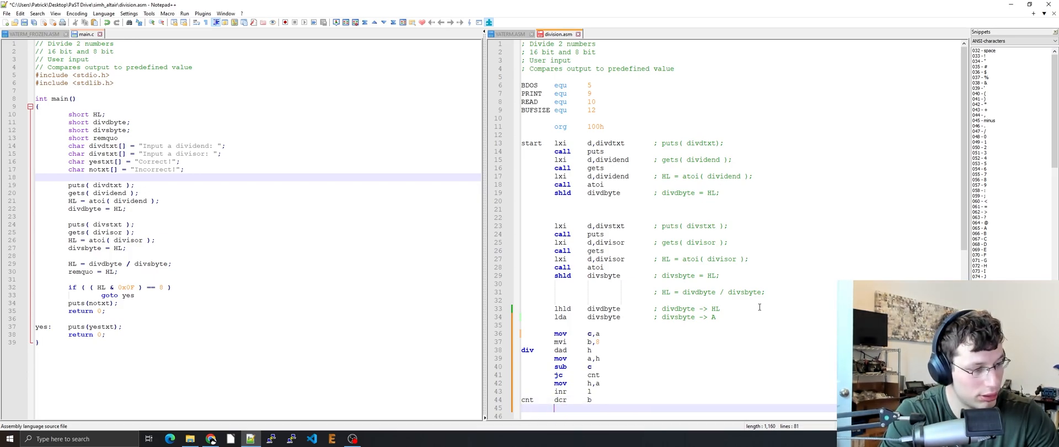
pyautogui.write('jnz div')
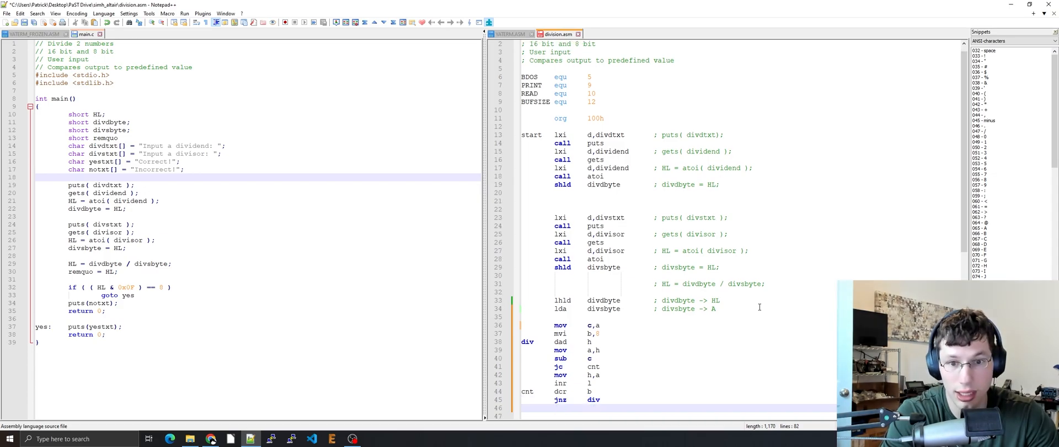
pyautogui.write('shld')
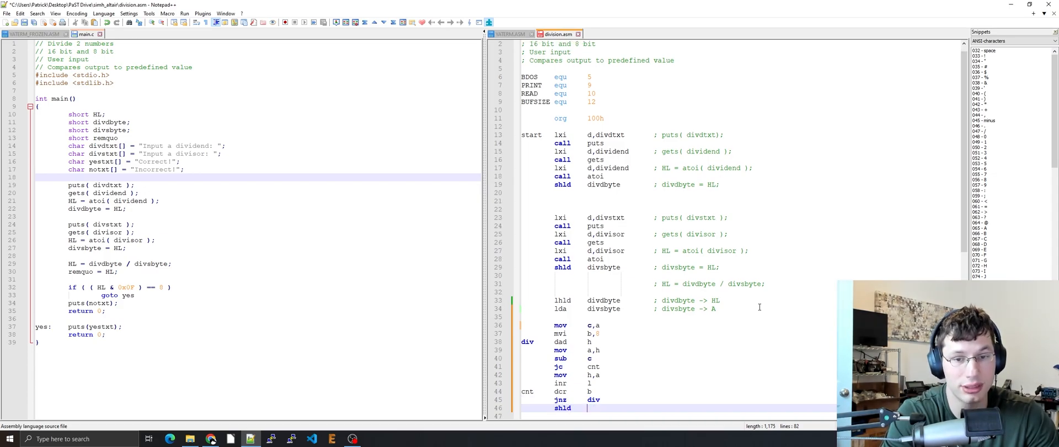
pyautogui.write('remo')
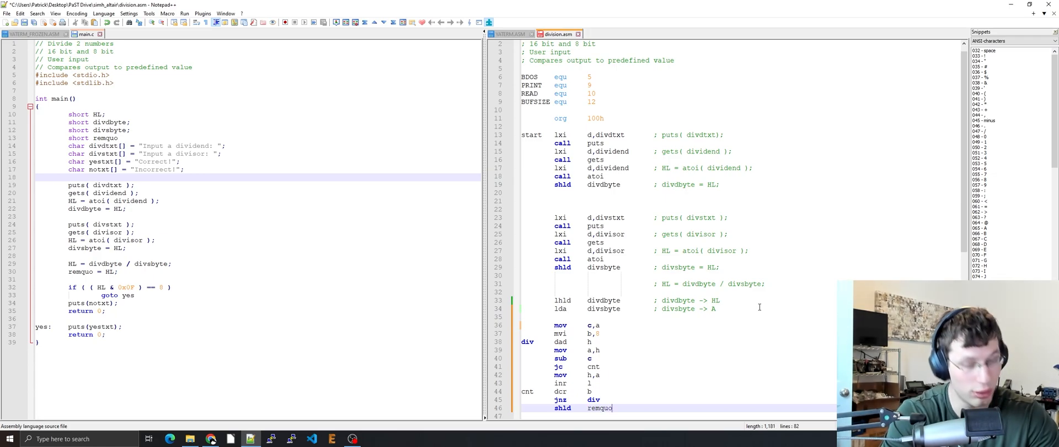
pyautogui.moveTo(560, 324); pyautogui.dragTo(601, 408)
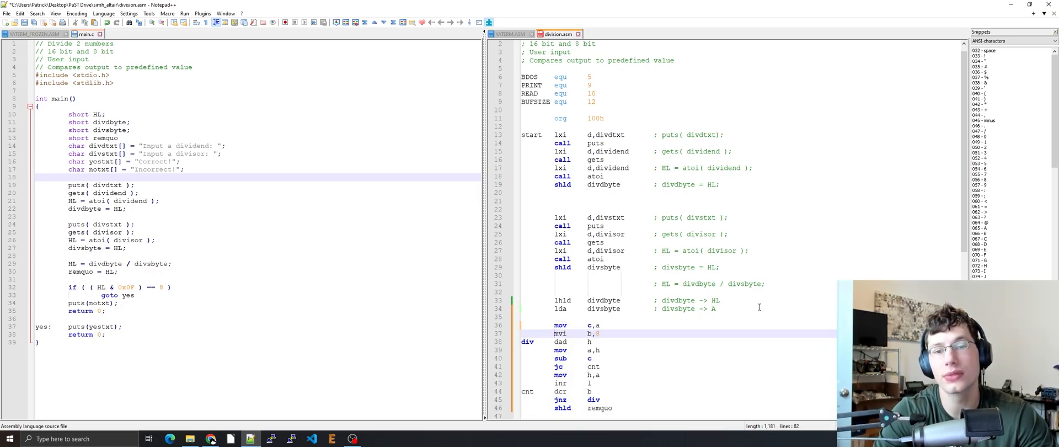
pyautogui.scroll(-3)
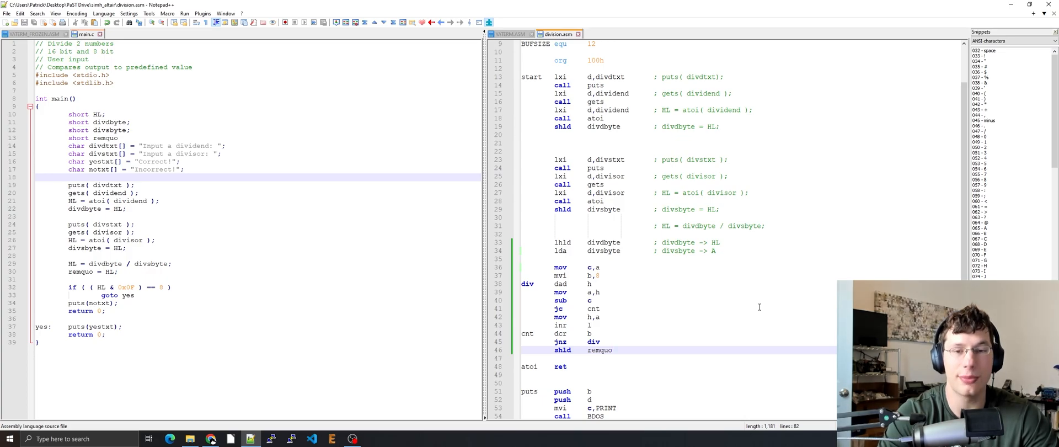
# Step: After the remainder store, add mov a,l / cpi 8 / jz yes with C-style if/goto comments
pyautogui.doubleClick(601, 350)
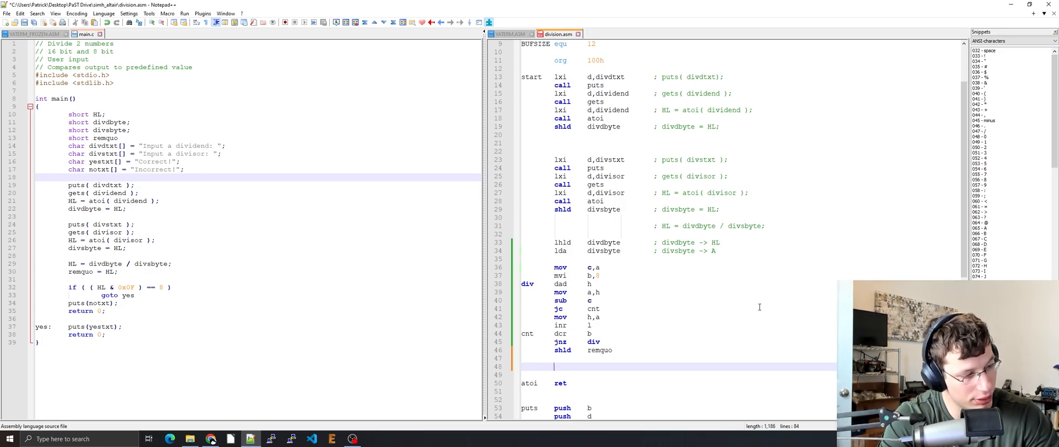
pyautogui.write('mov')
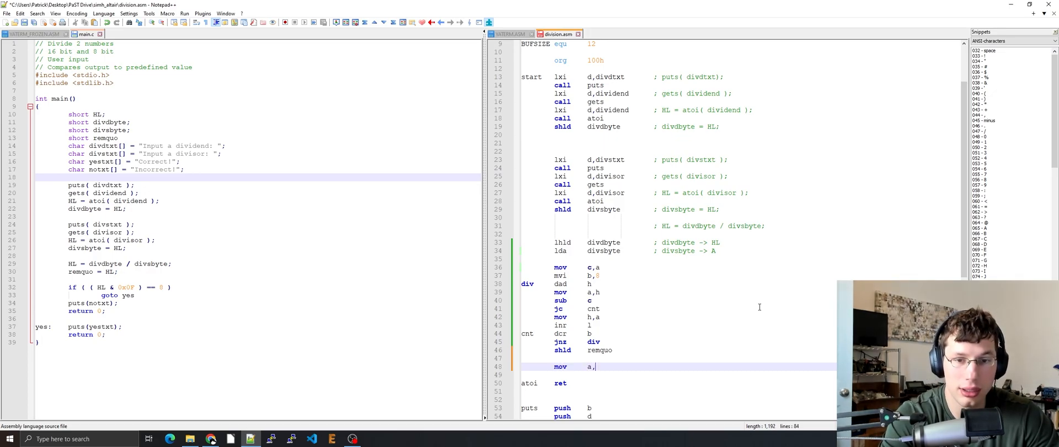
pyautogui.write('l')
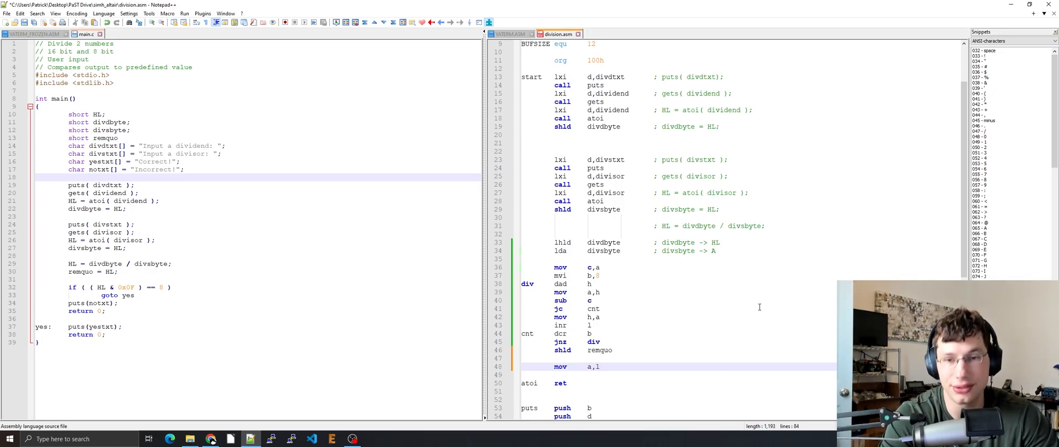
pyautogui.write('; if ( ( HL & 0x0F ) == 8')
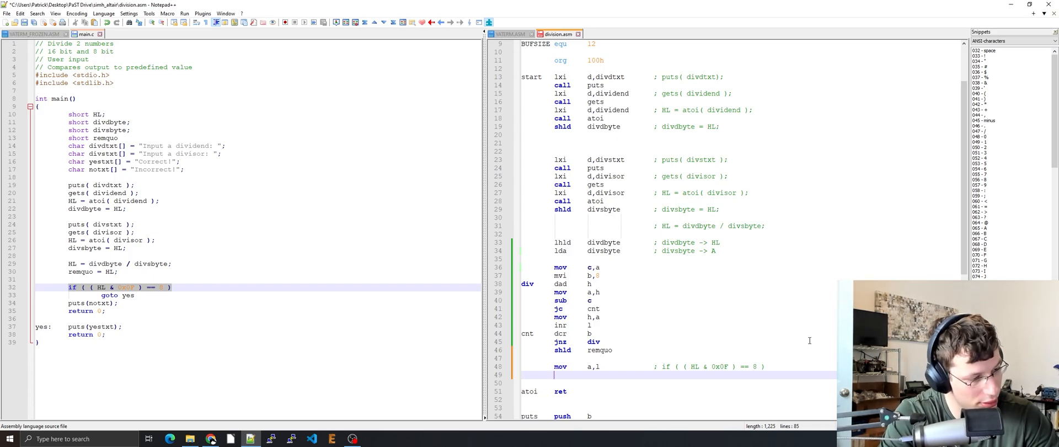
pyautogui.write('cpi 8')
pyautogui.write('jz yes ;')
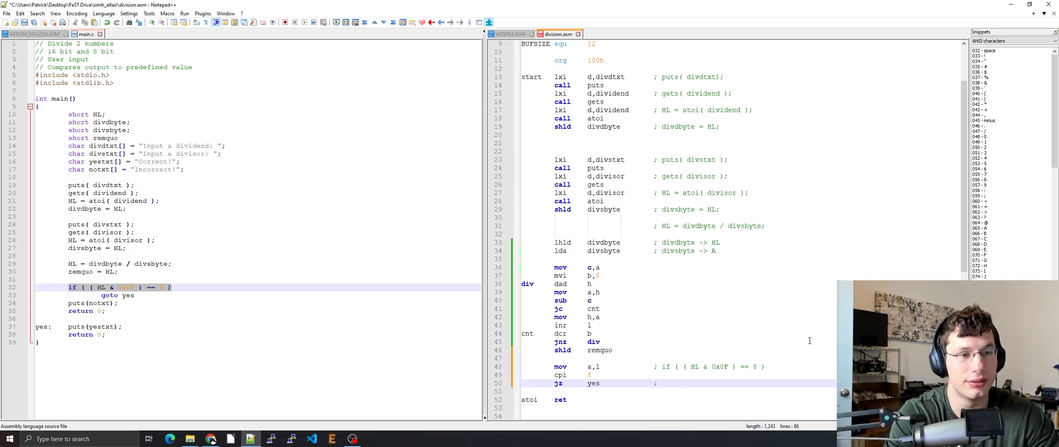
pyautogui.write('gotoi')
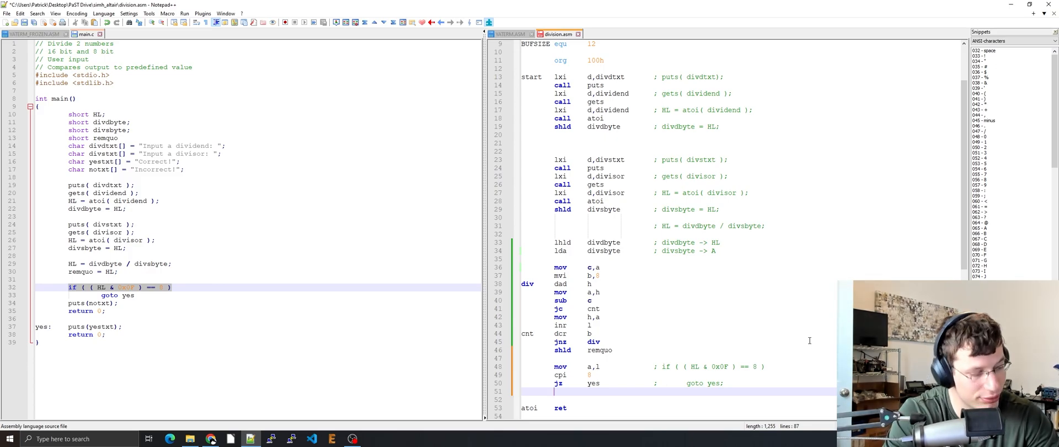
# Step: Add the no branch: lxi d,notxt / call puts / ret commented as return ( 0 );
pyautogui.write('lxi\td,notxt')
pyautogui.write('ret')
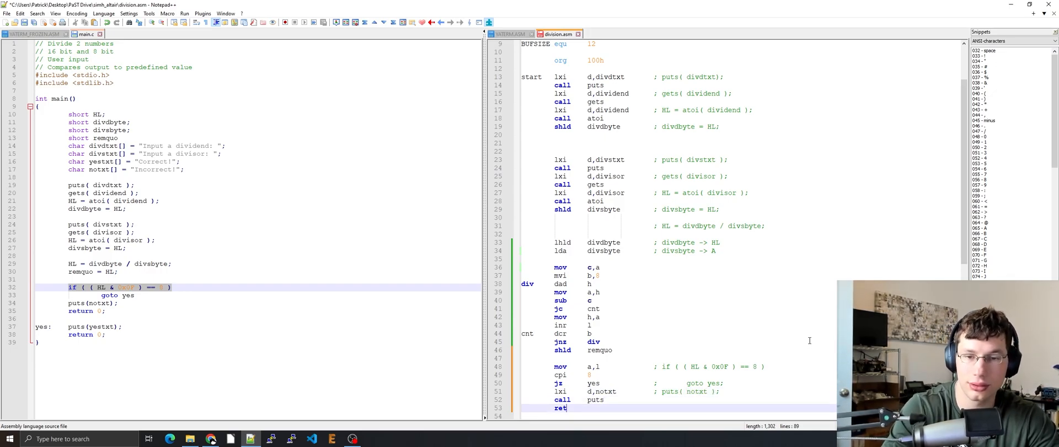
pyautogui.write('; return')
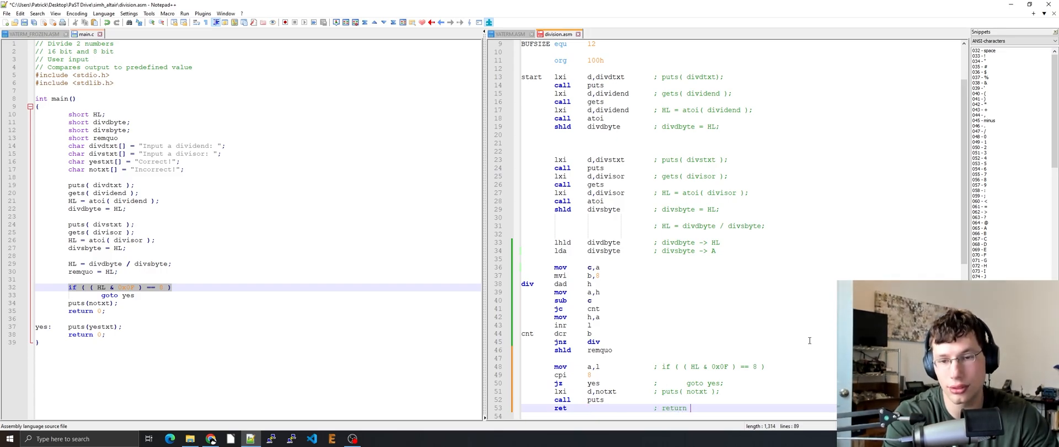
pyautogui.write('(0);')
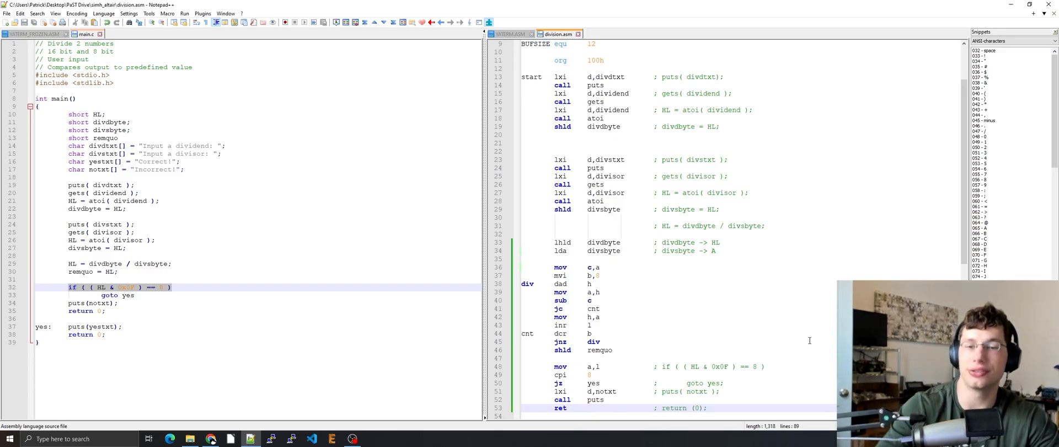
pyautogui.scroll(-3)
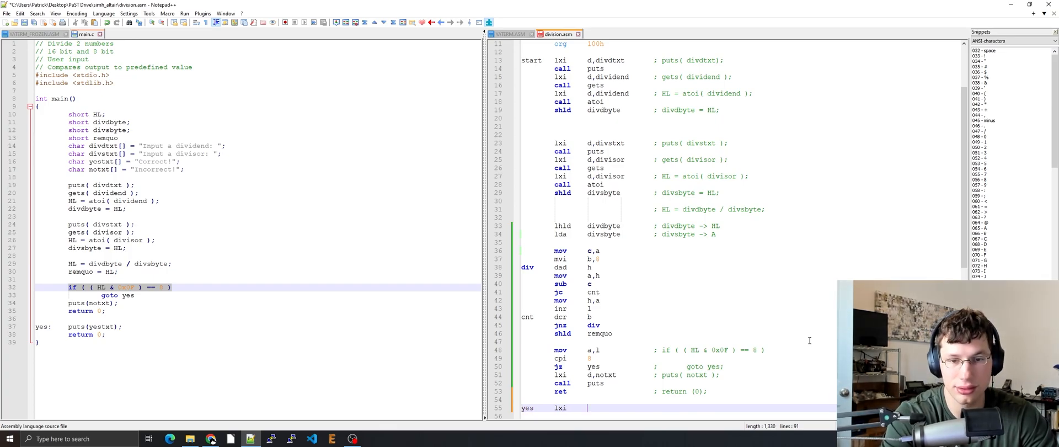
# Step: Complete yes with lxi d,yestxt / call puts / ret and leave an empty atoi stub below
pyautogui.write('d,yestxt        ; puts( yestxt );')
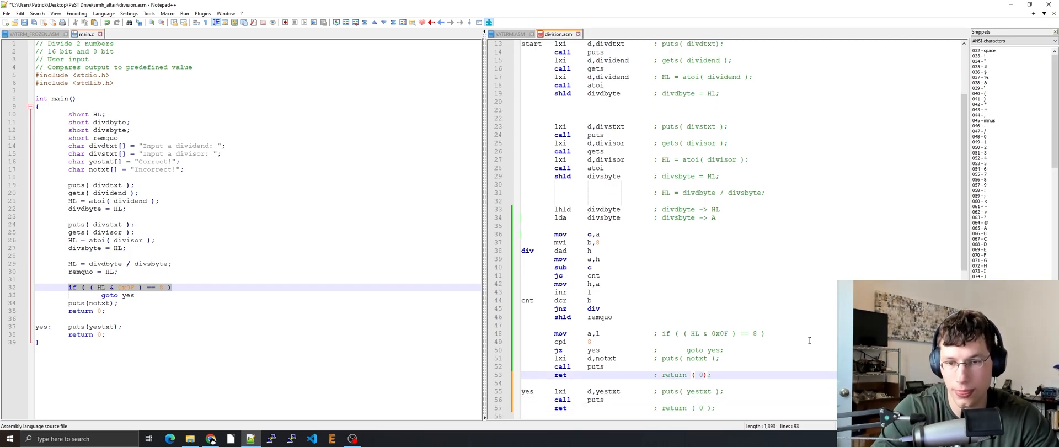
pyautogui.scroll(-3)
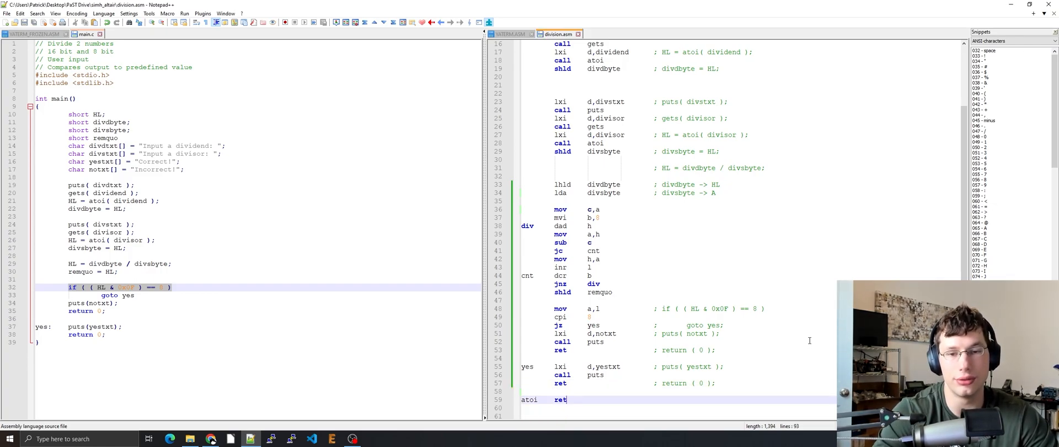
pyautogui.scroll(-3)
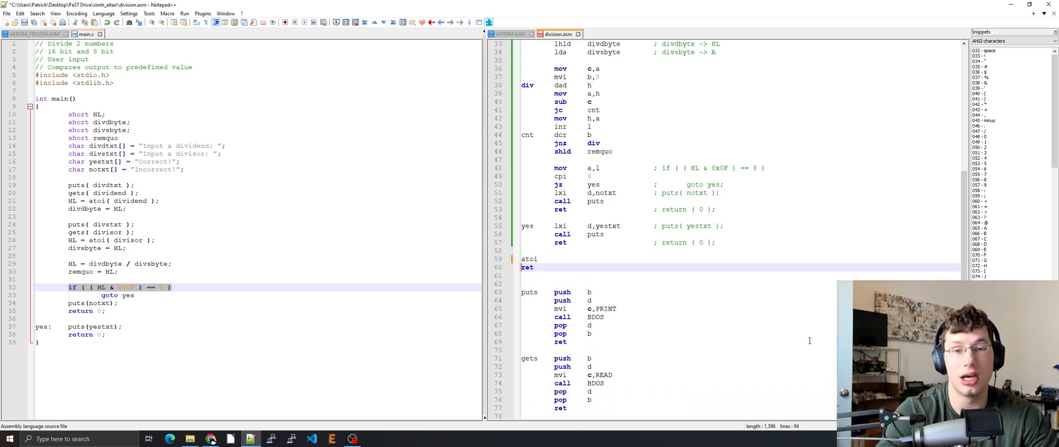
# Step: Write atoi's digit loop (inx d, ldax d, call mul10, mov b,h, dad b) and a mul10 push b/pop b/ret stub
pyautogui.click(554, 258)
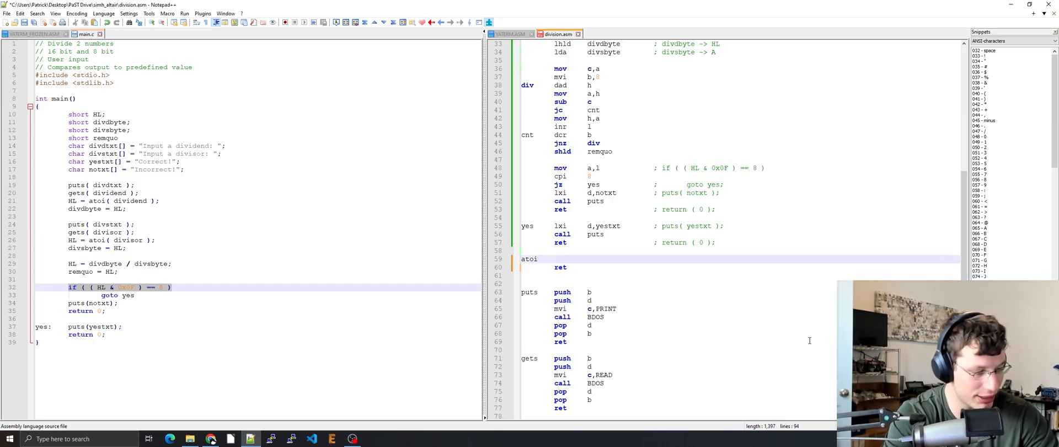
pyautogui.write('inx\td')
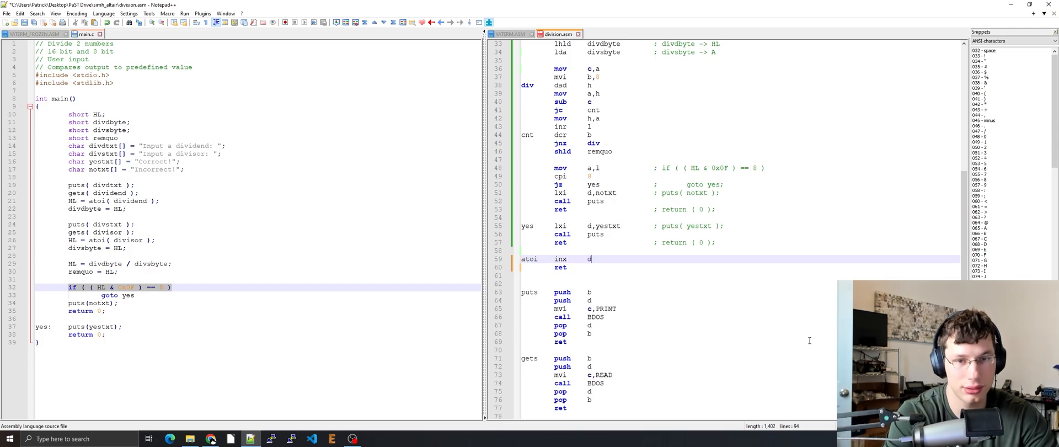
pyautogui.write('ldax')
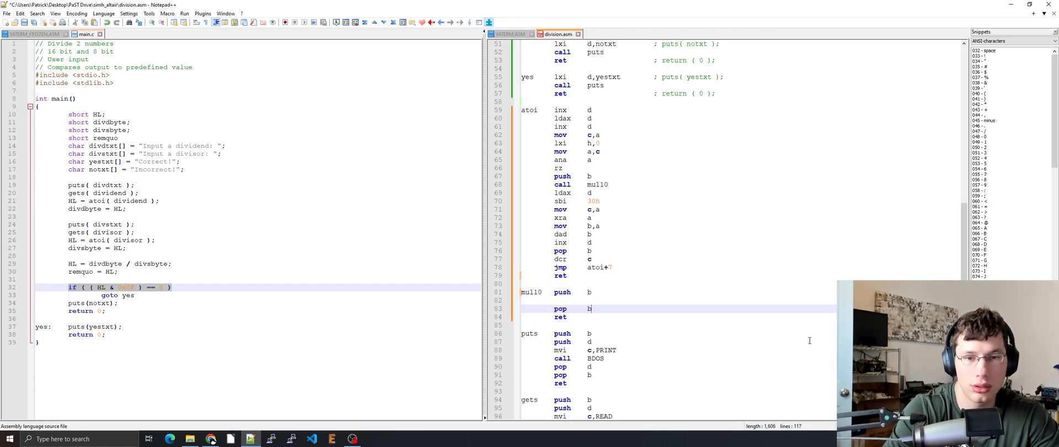
pyautogui.write('mov\tb,h')
pyautogui.write('cd Des')
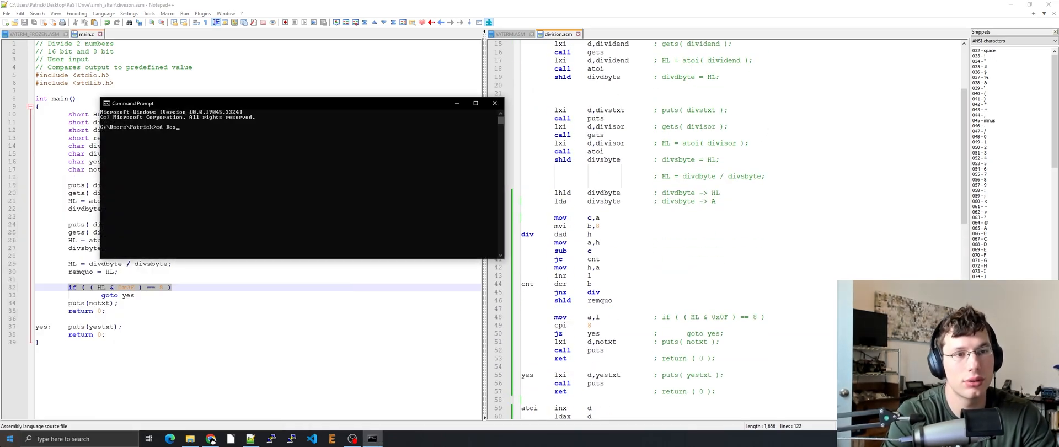
# Step: Change into PaST Drive\simh_altair, start altair80.exe and boot CP/M with do cpm2
pyautogui.write('cd "PaST Drive"')
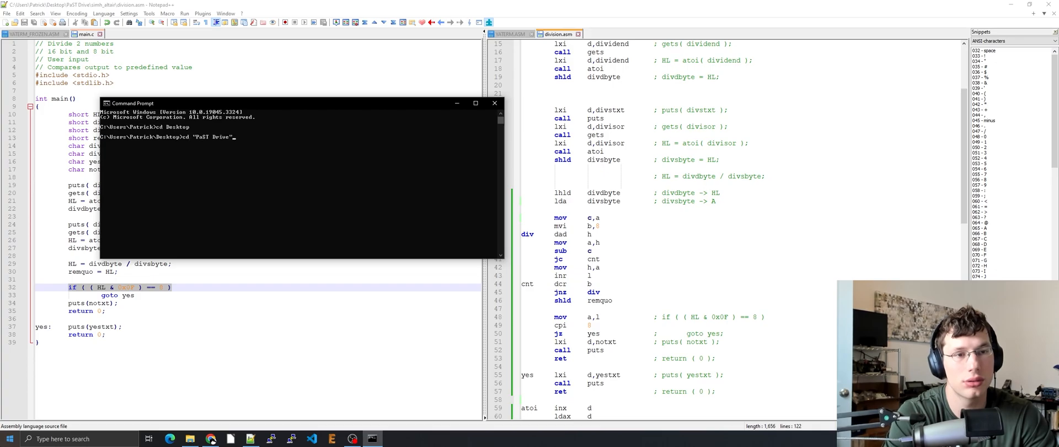
pyautogui.write('simh_altair')
pyautogui.write('do ')
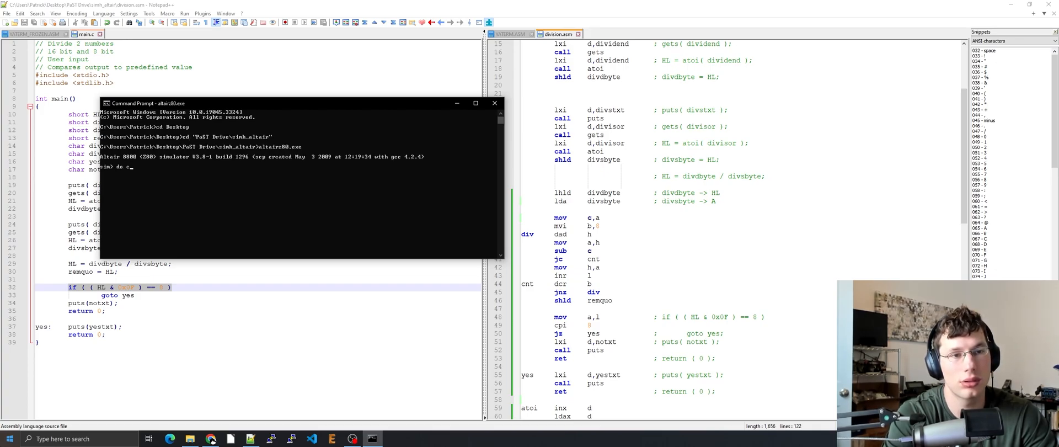
pyautogui.write('cpm2')
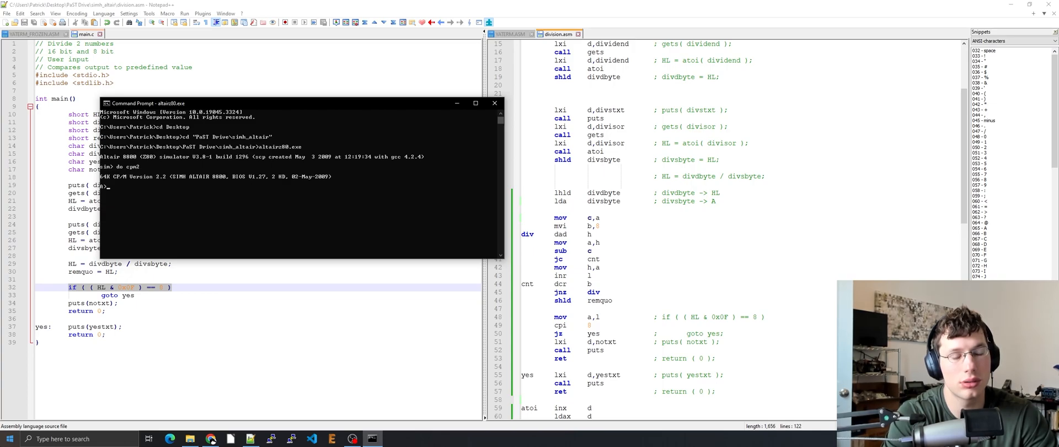
# Step: Read division.asm into CP/M, assemble it with asm division and enter the load division command
pyautogui.write('division')
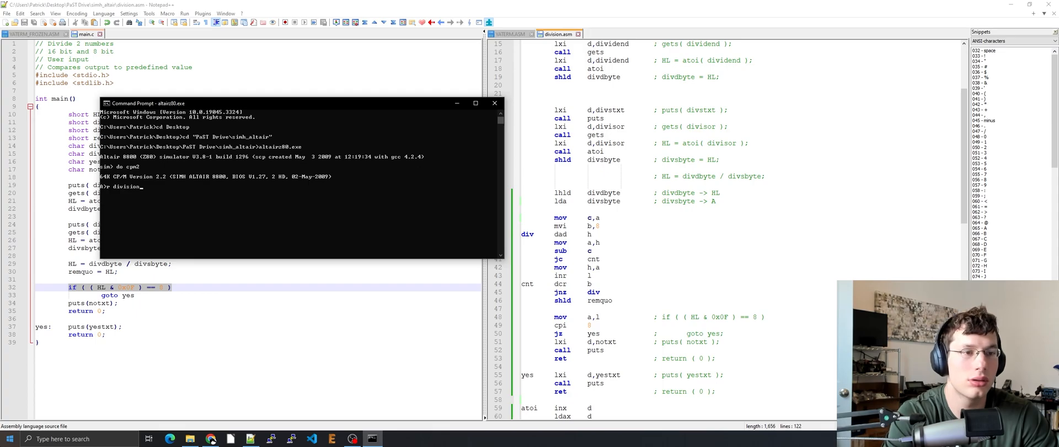
pyautogui.write('asm division')
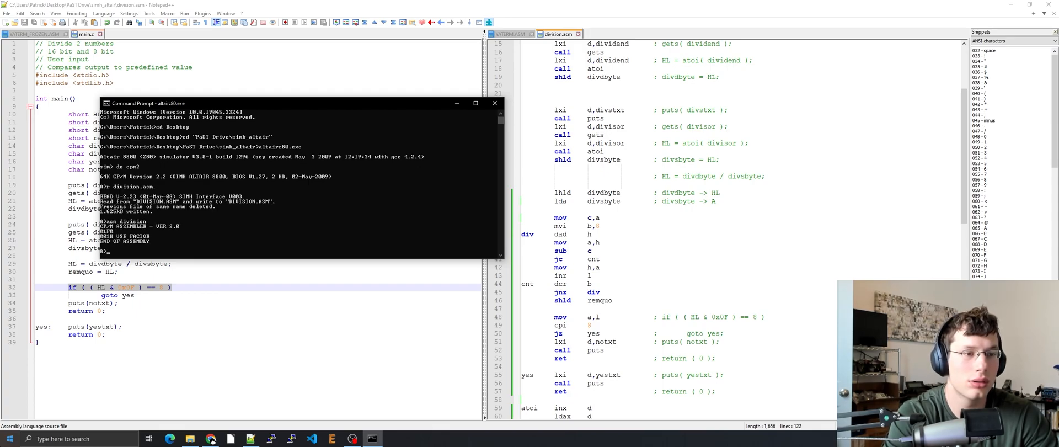
pyautogui.write('load division')
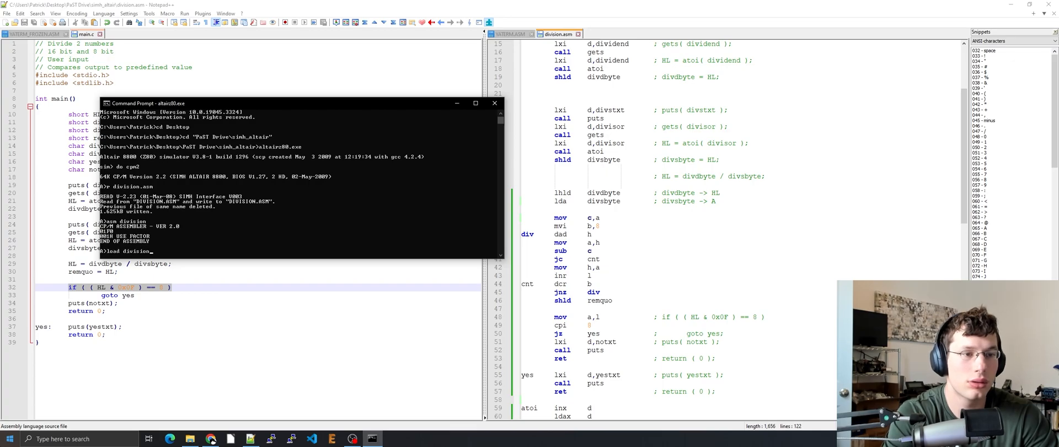
# Step: Run LOAD DIVISION, start the program and give 64 as the dividend
pyautogui.press('Return')
pyautogui.write('division')
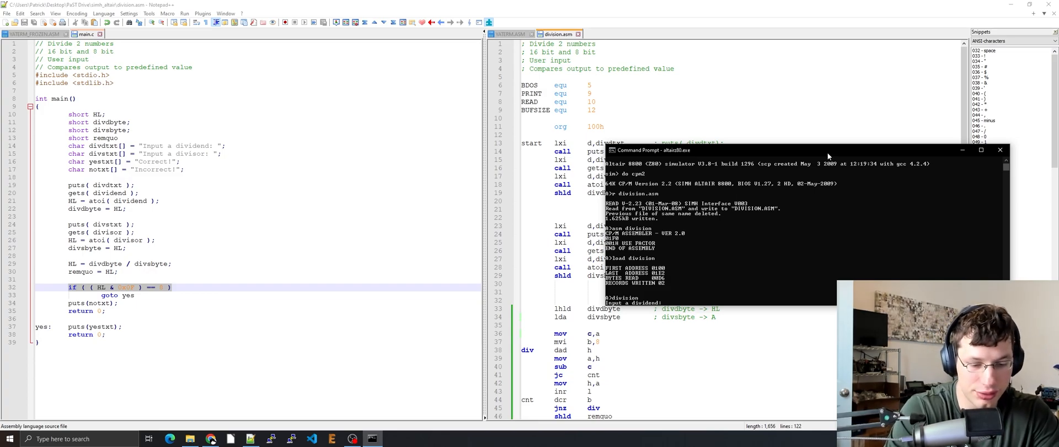
pyautogui.write('64')
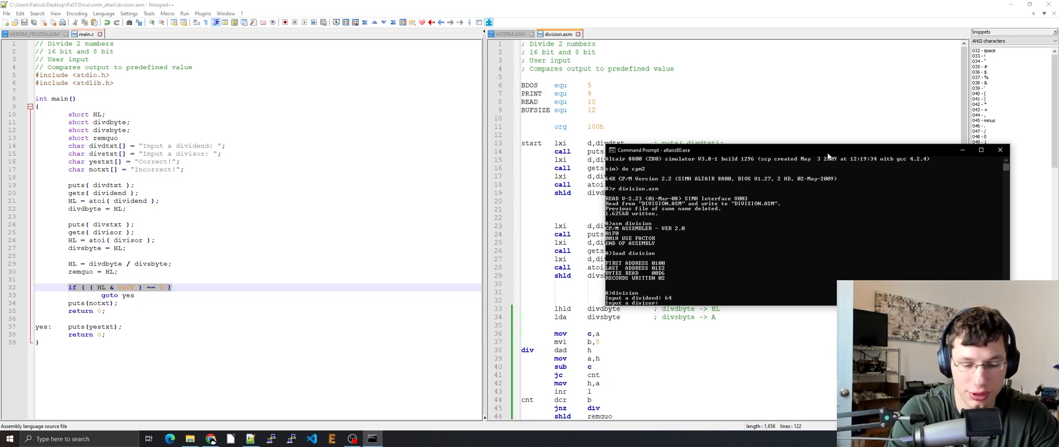